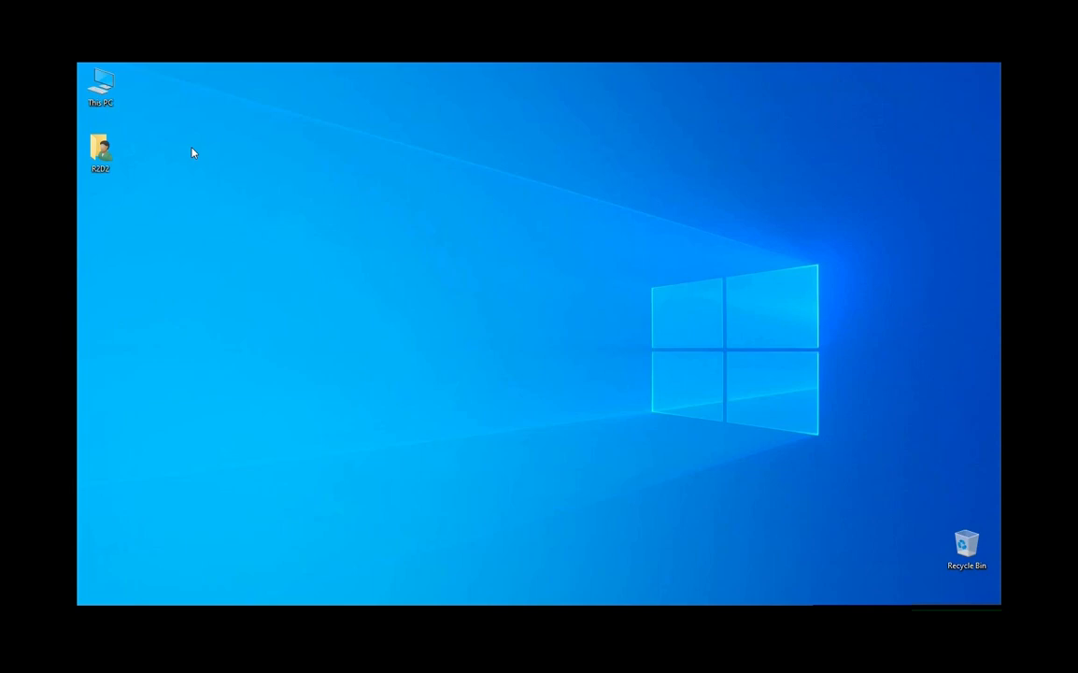
# Browse from the desktop into Downloads and the CWSPackage65 folder showing Windows_User_SW.
pyautogui.click(101, 152)
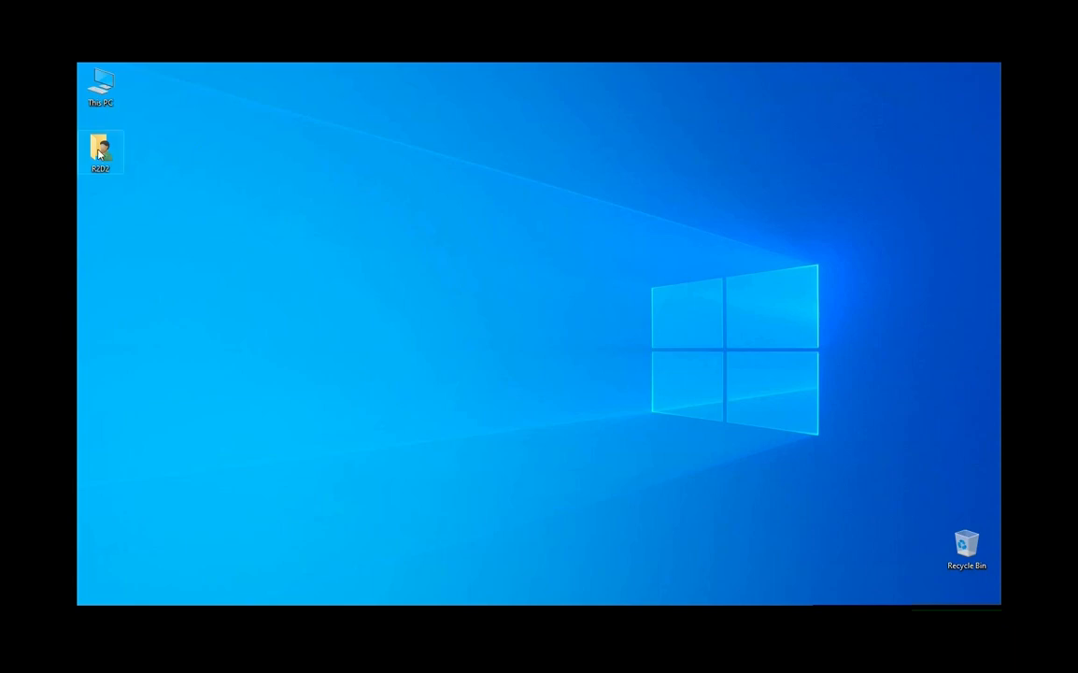
pyautogui.doubleClick(100, 151)
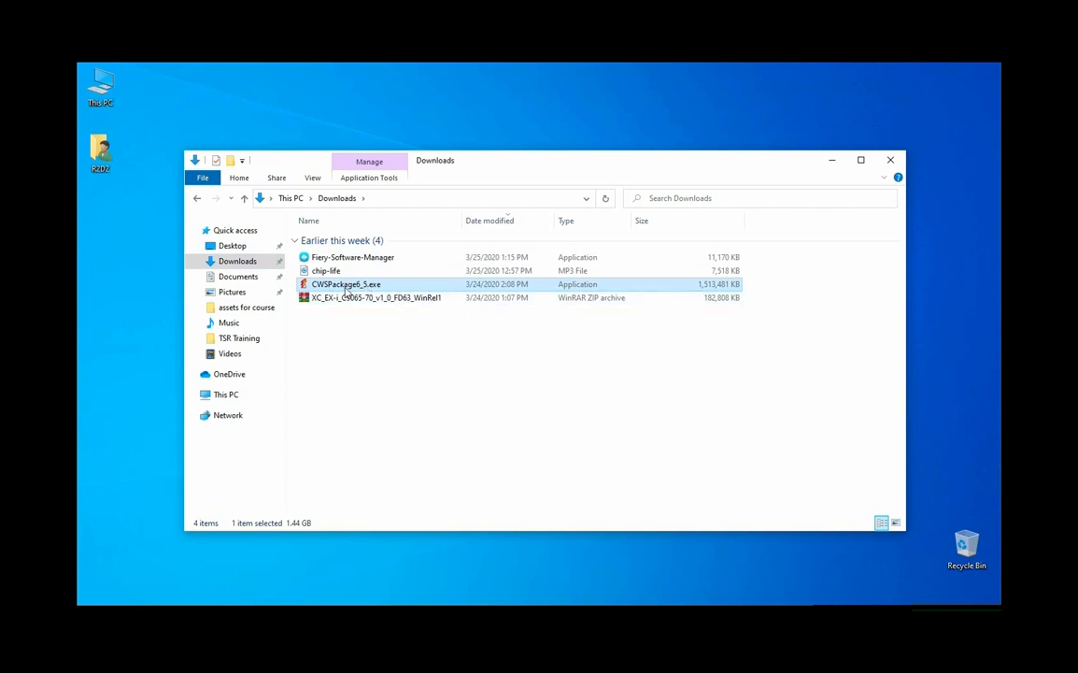
pyautogui.moveTo(596, 288)
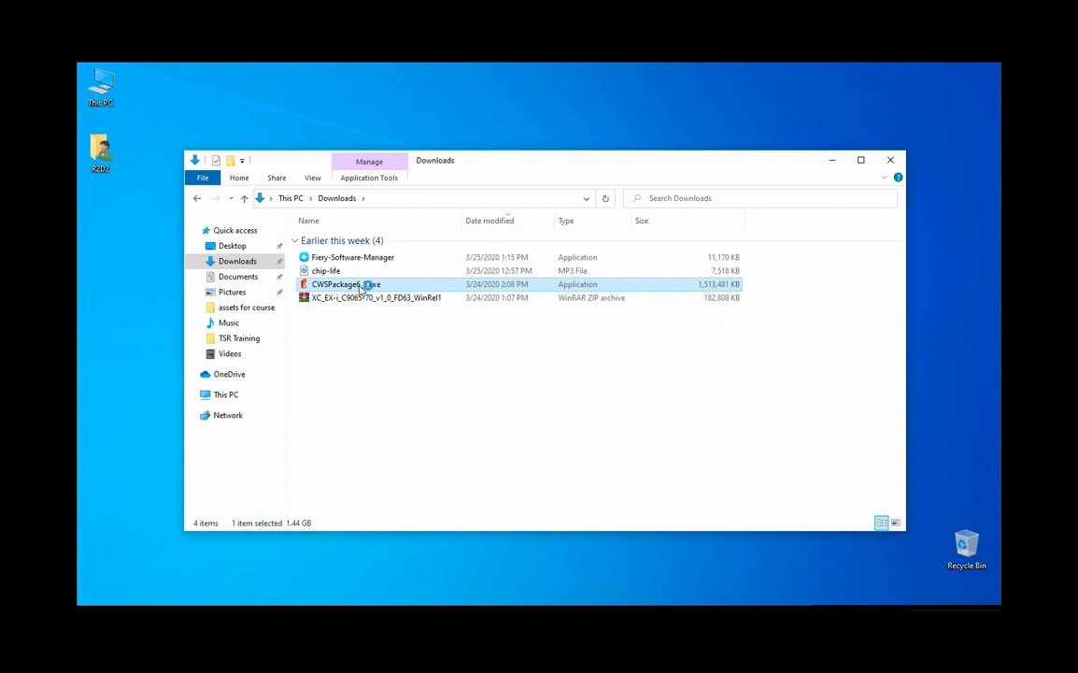
pyautogui.doubleClick(337, 284)
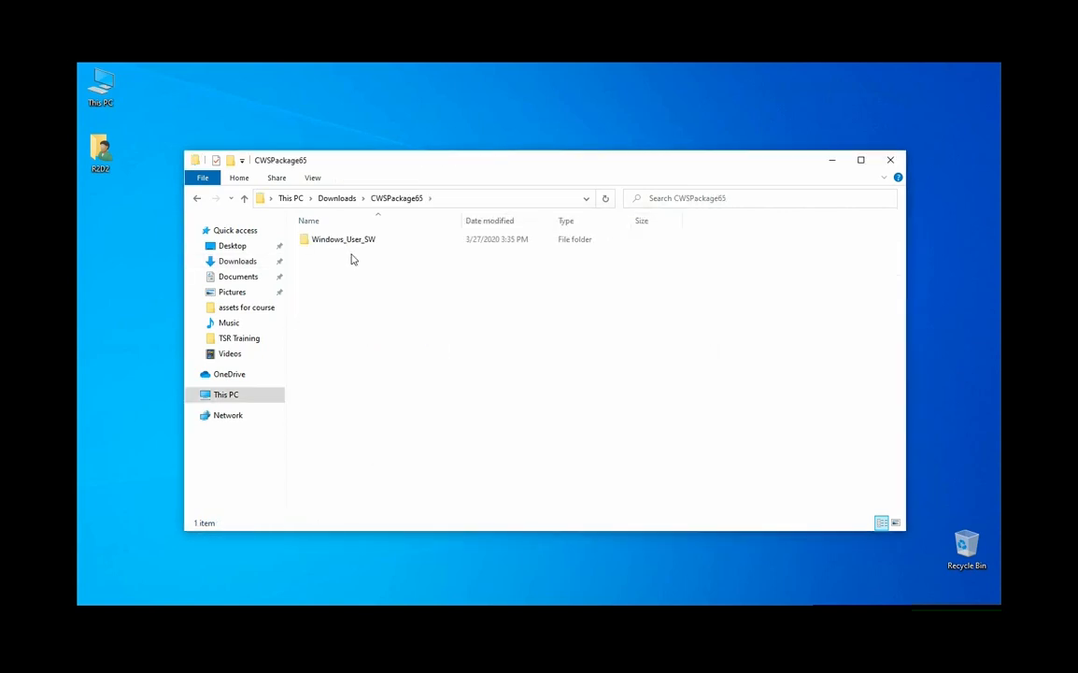
pyautogui.doubleClick(343, 239)
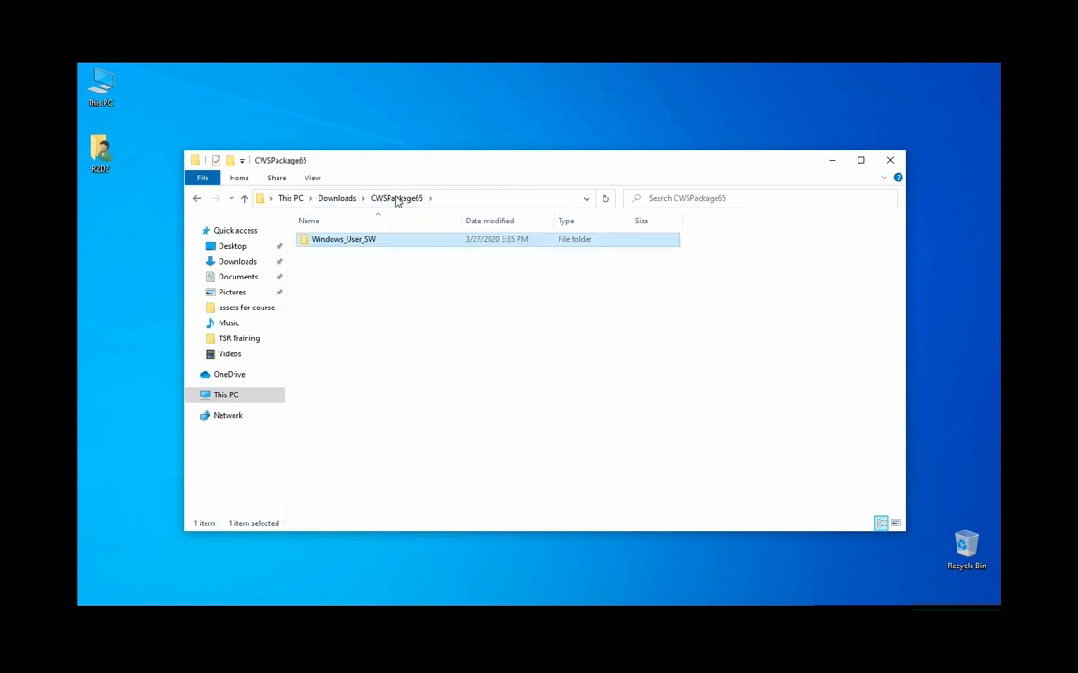
pyautogui.moveTo(344, 240)
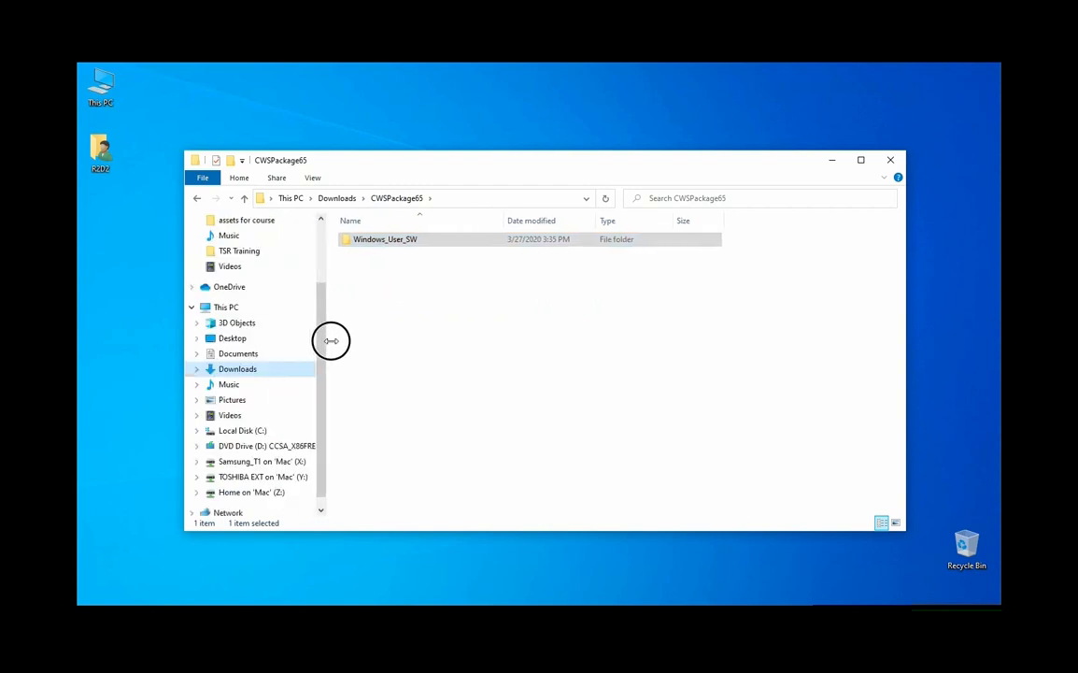
pyautogui.moveTo(330, 340); pyautogui.dragTo(353, 341)
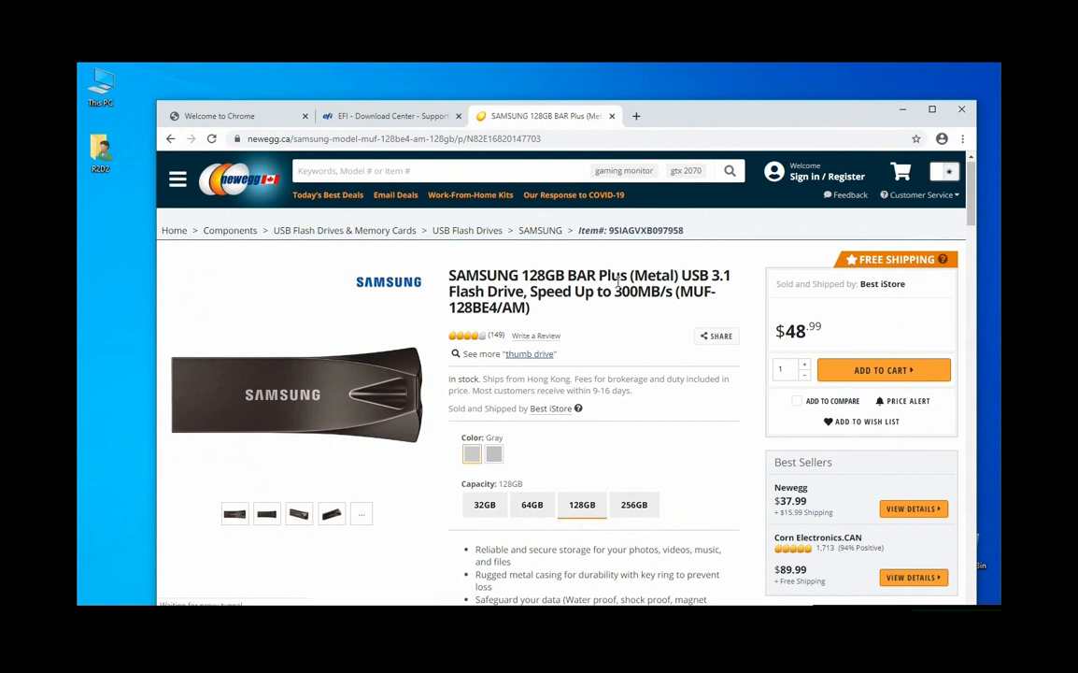
pyautogui.moveTo(663, 296)
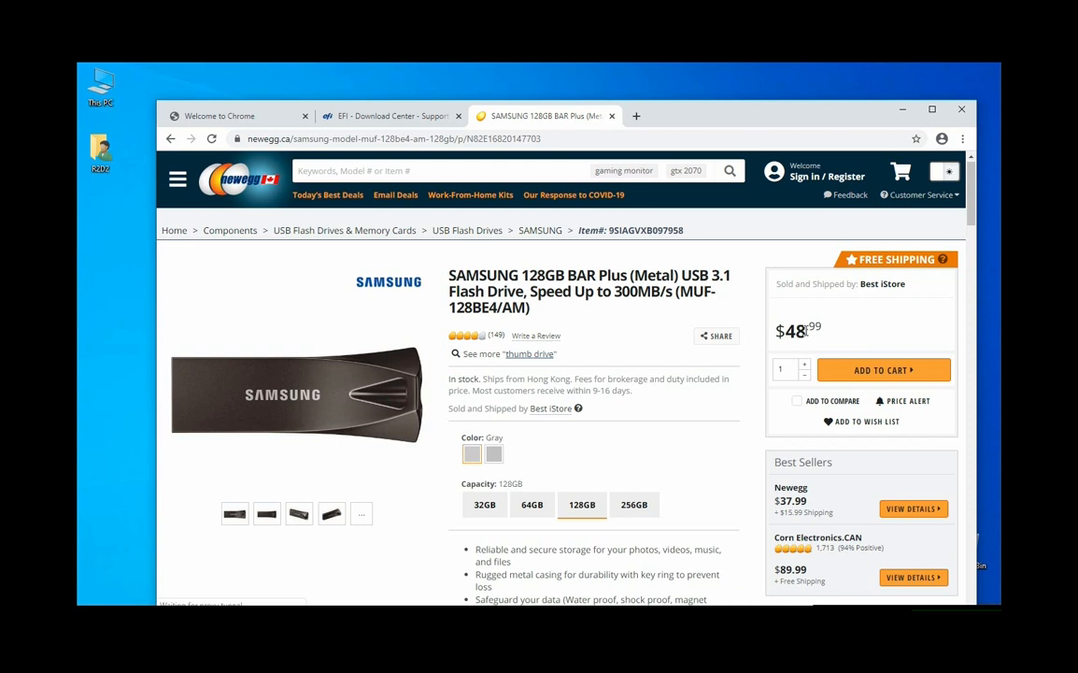
pyautogui.doubleClick(654, 292)
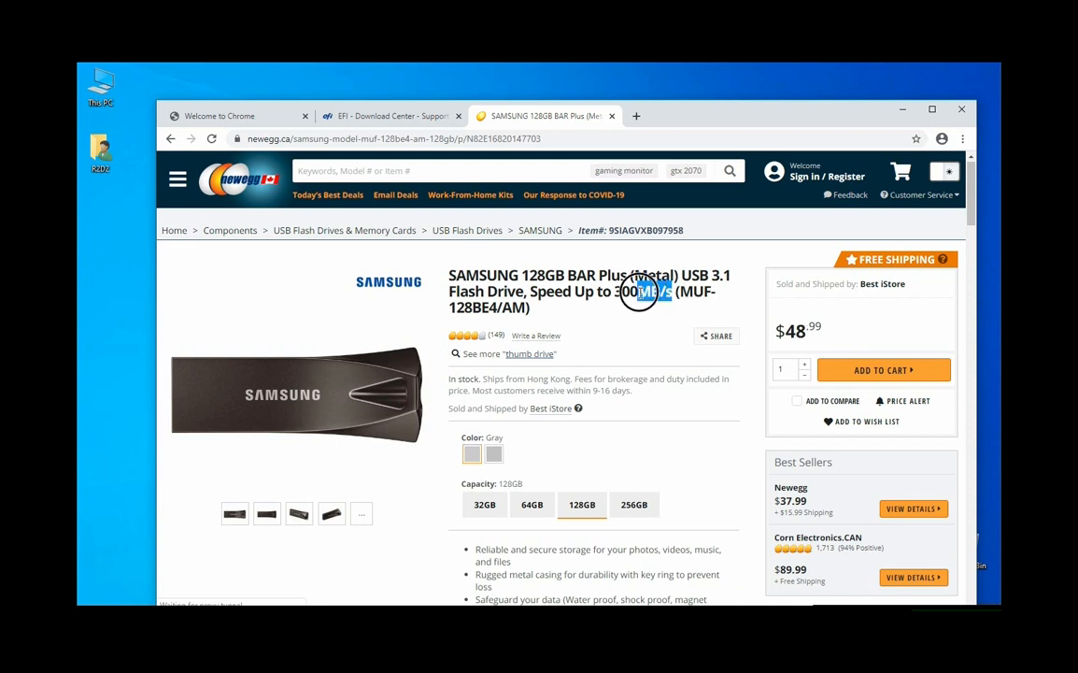
pyautogui.doubleClick(643, 292)
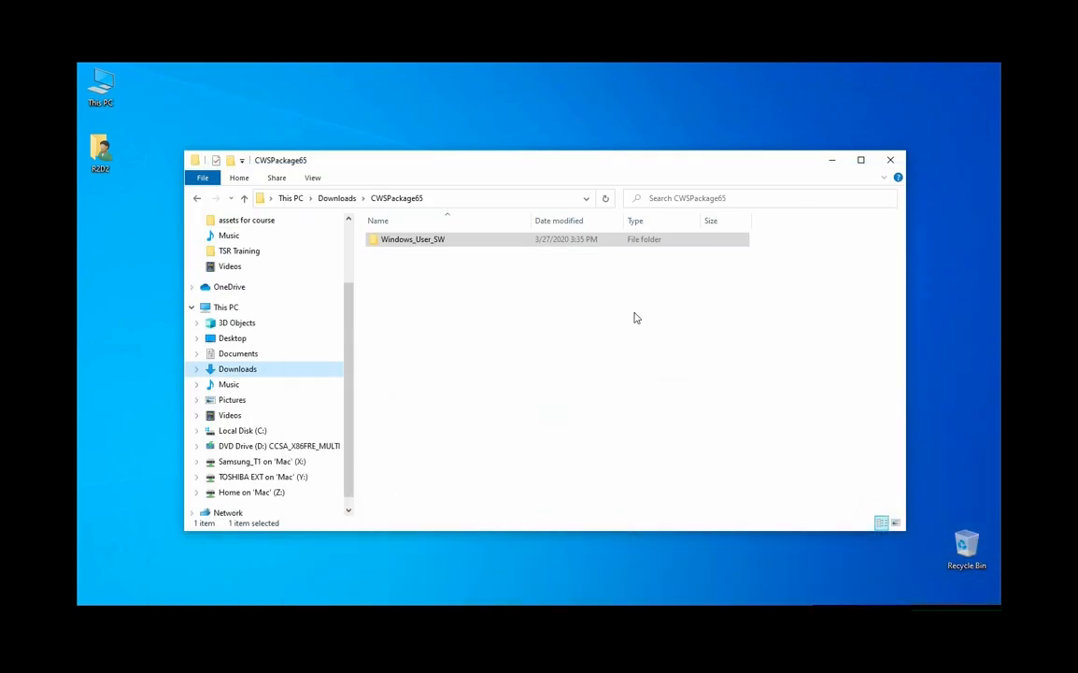
pyautogui.click(594, 461)
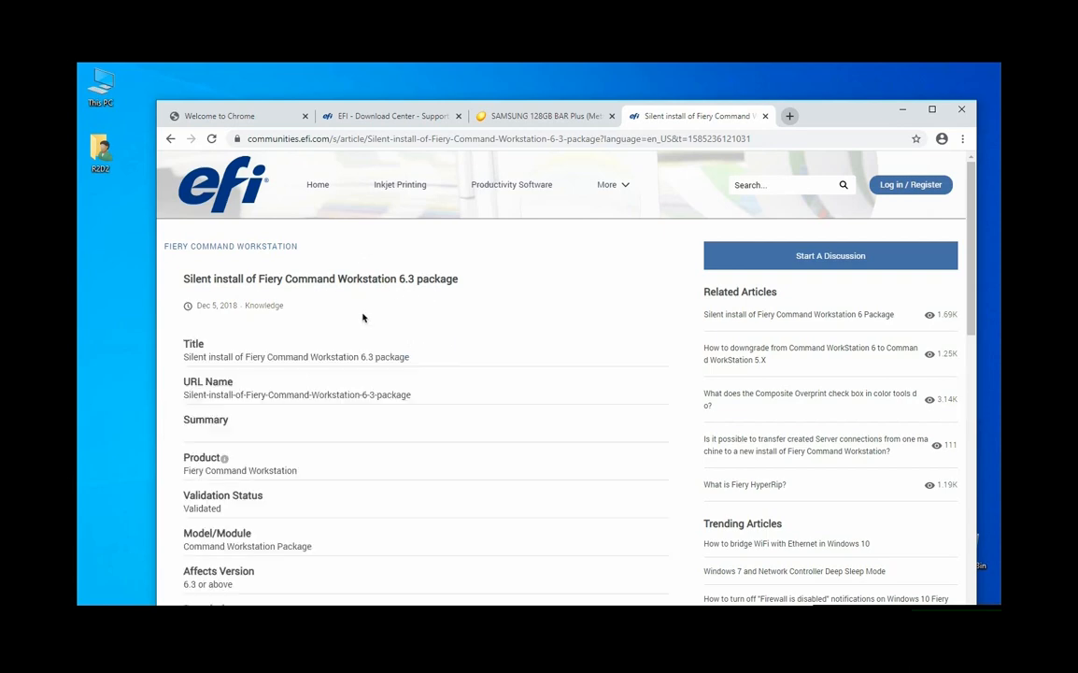
pyautogui.moveTo(430, 314)
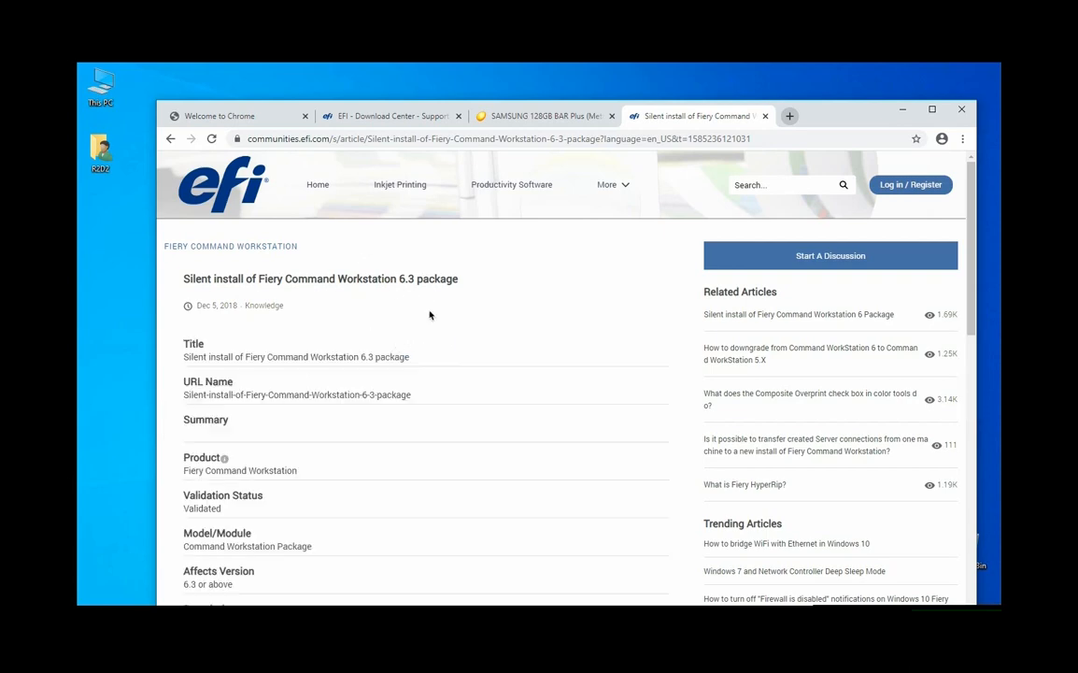
pyautogui.scroll(-3)
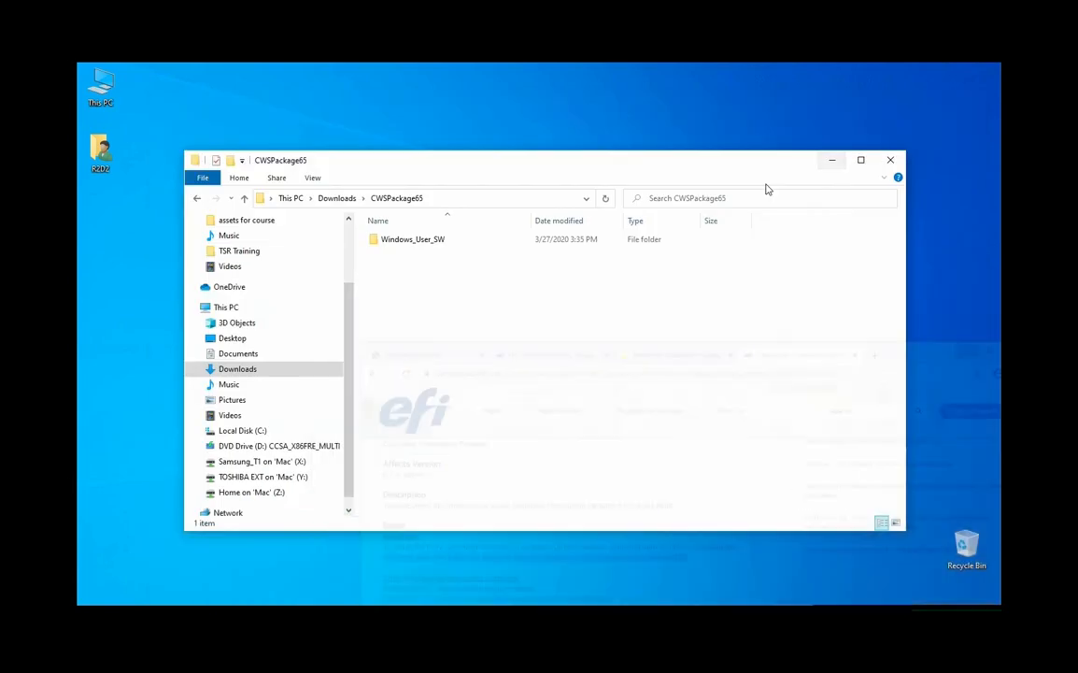
# Write c:\Windows_User_SW\"Fiery User Software Installer"\setup.exe /hide_progress /clone_wait SILENT in a new Notepad document.
pyautogui.click(890, 161)
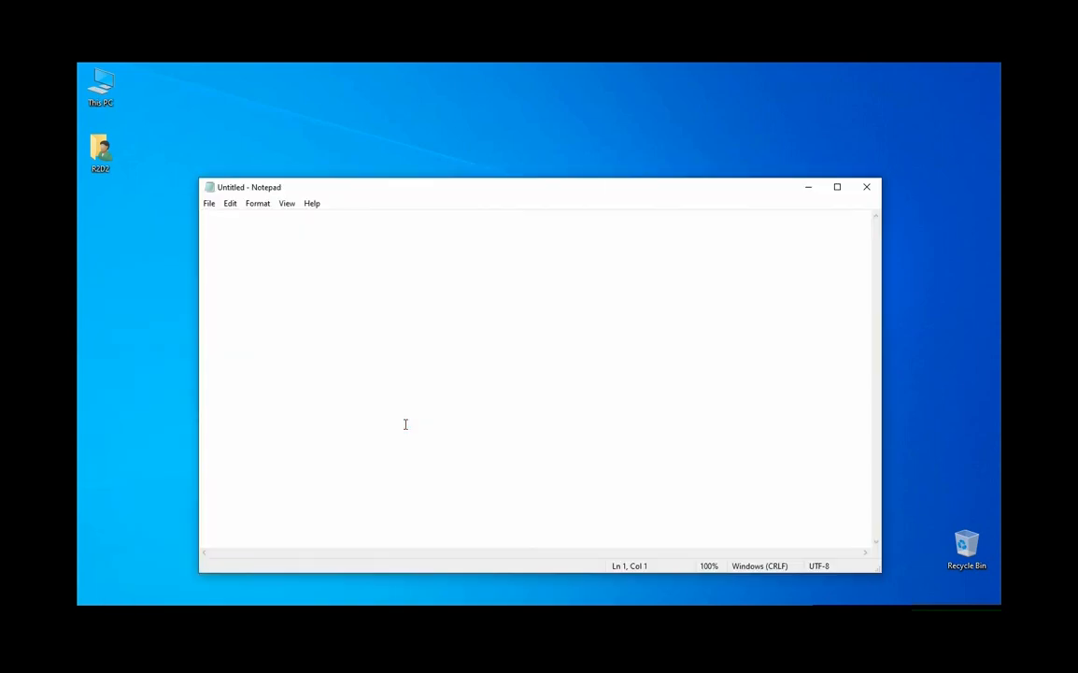
pyautogui.write('Windows_User_SW\\Fiery User Software Installer\\setup.exe /hide_progress /clone_wait SILENT')
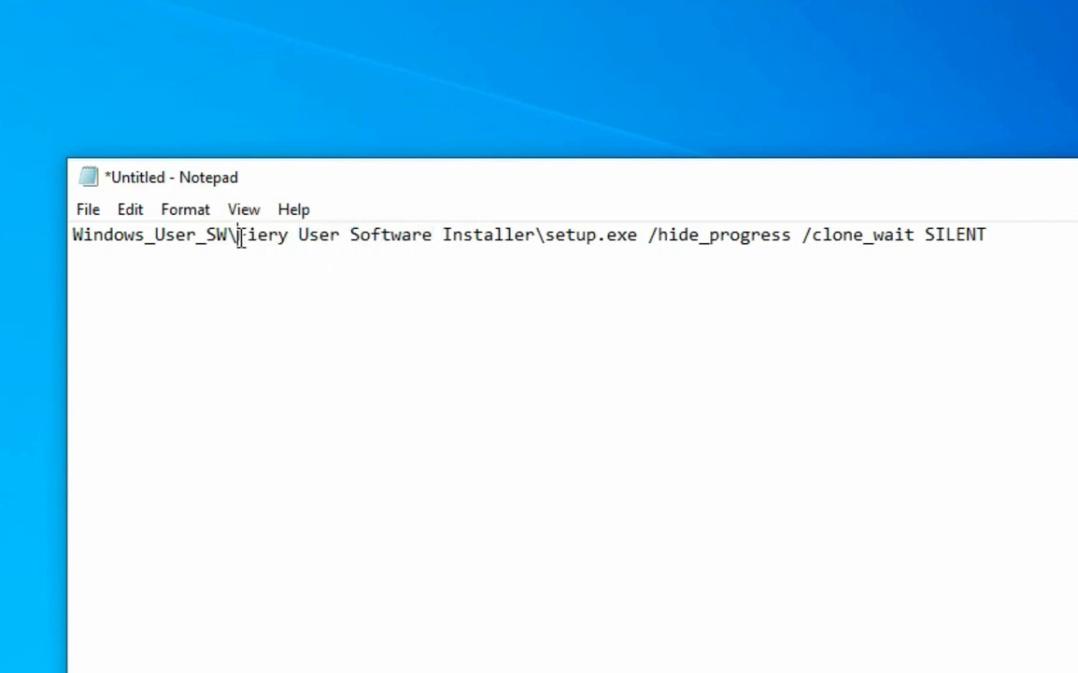
pyautogui.write('"')
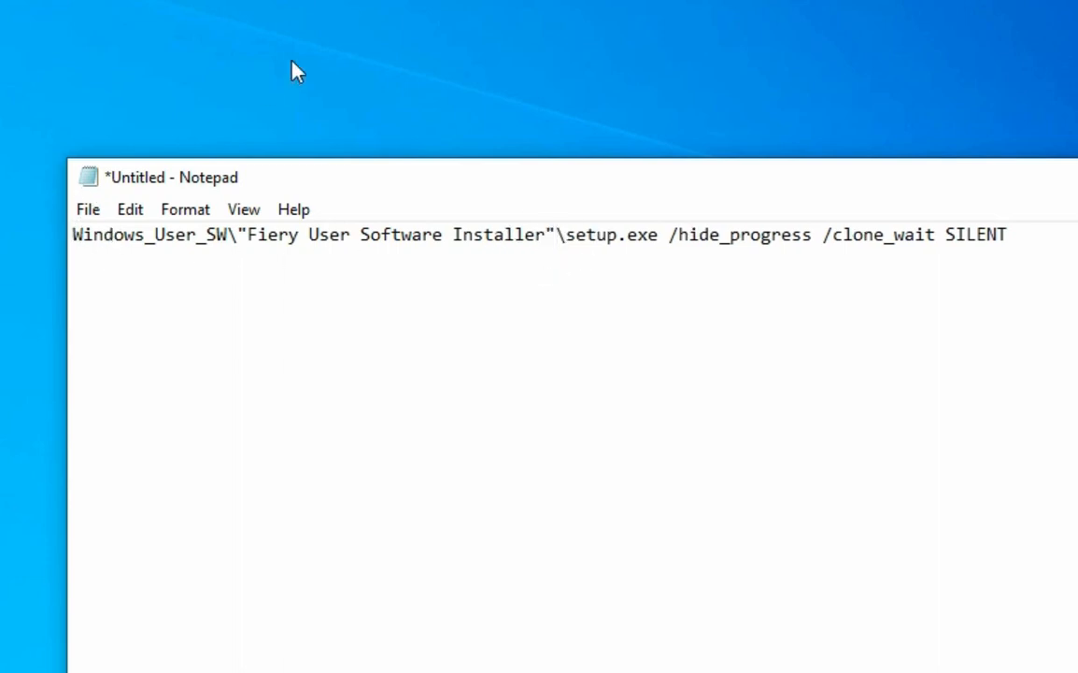
pyautogui.write('c:\\')
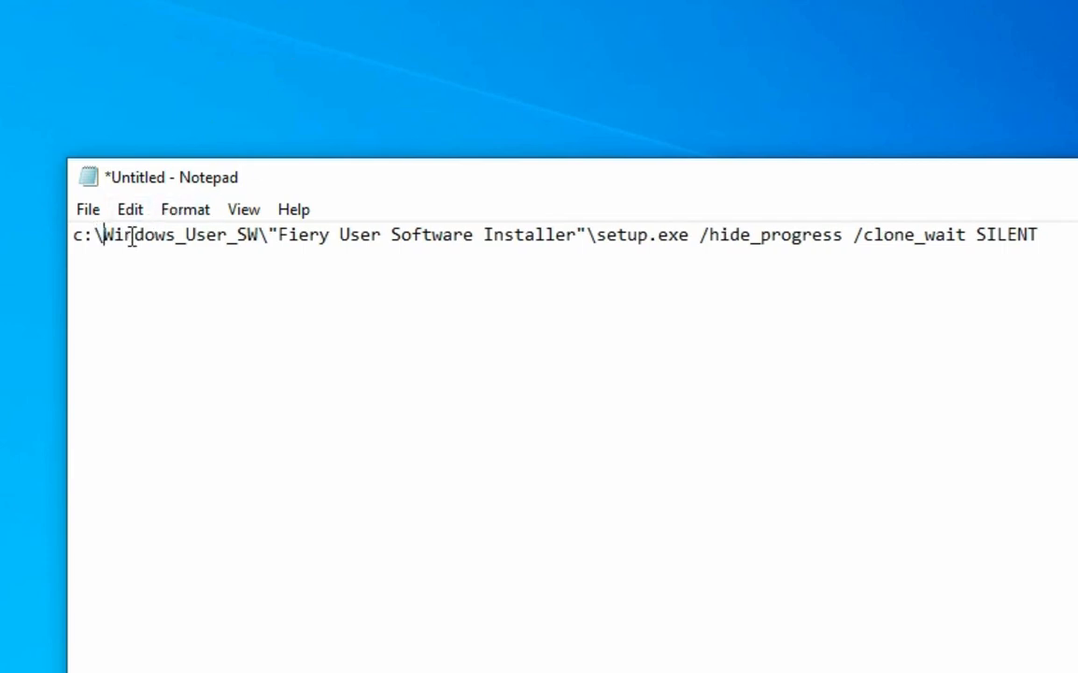
pyautogui.moveTo(377, 280)
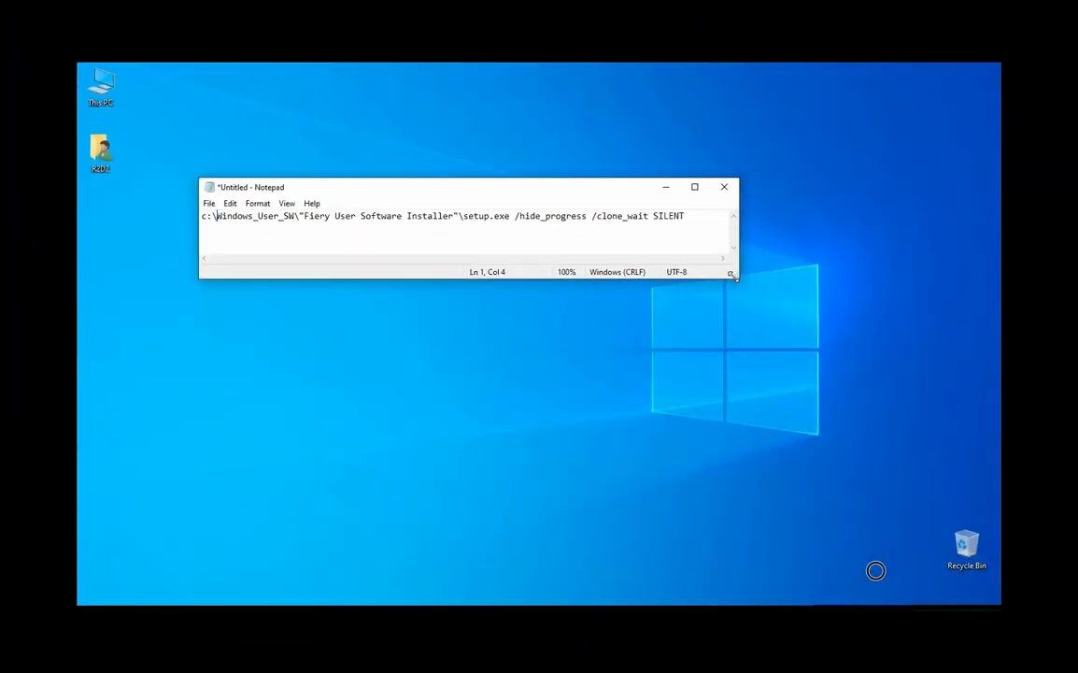
# Save the command as cws_script.bat with All Files type on the Desktop.
pyautogui.click(209, 202)
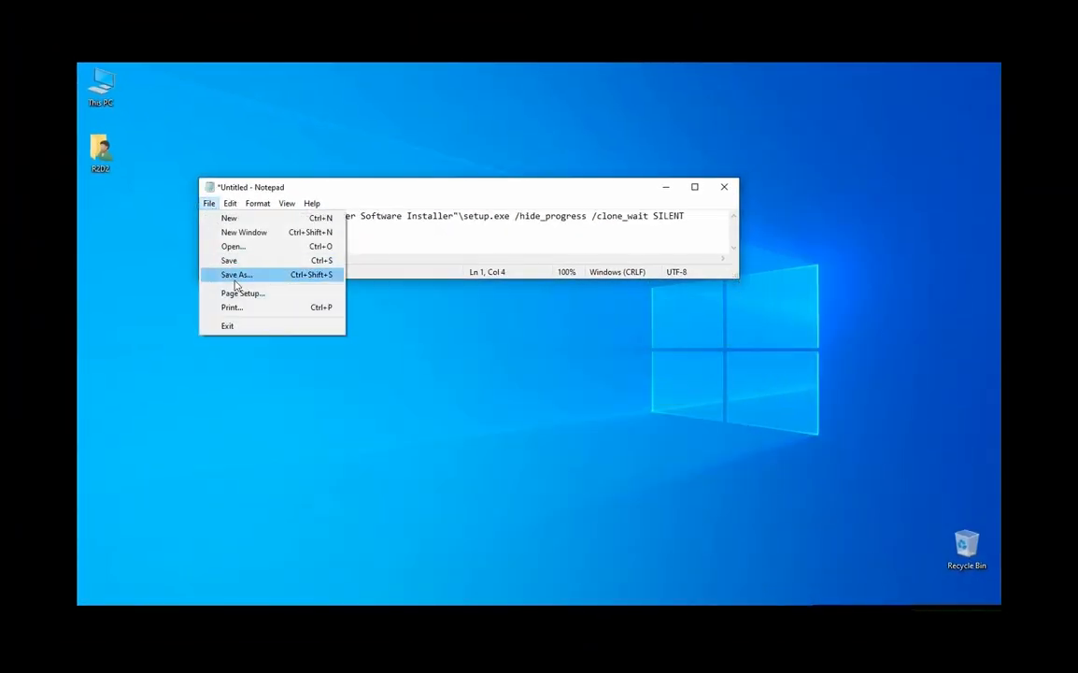
pyautogui.click(236, 273)
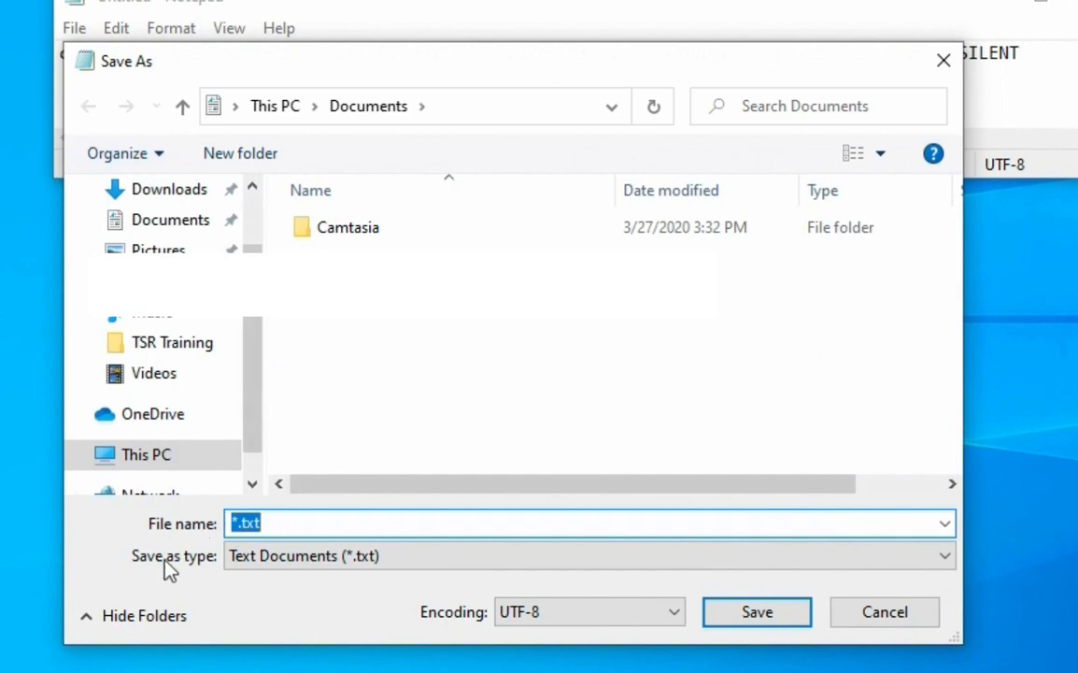
pyautogui.click(589, 555)
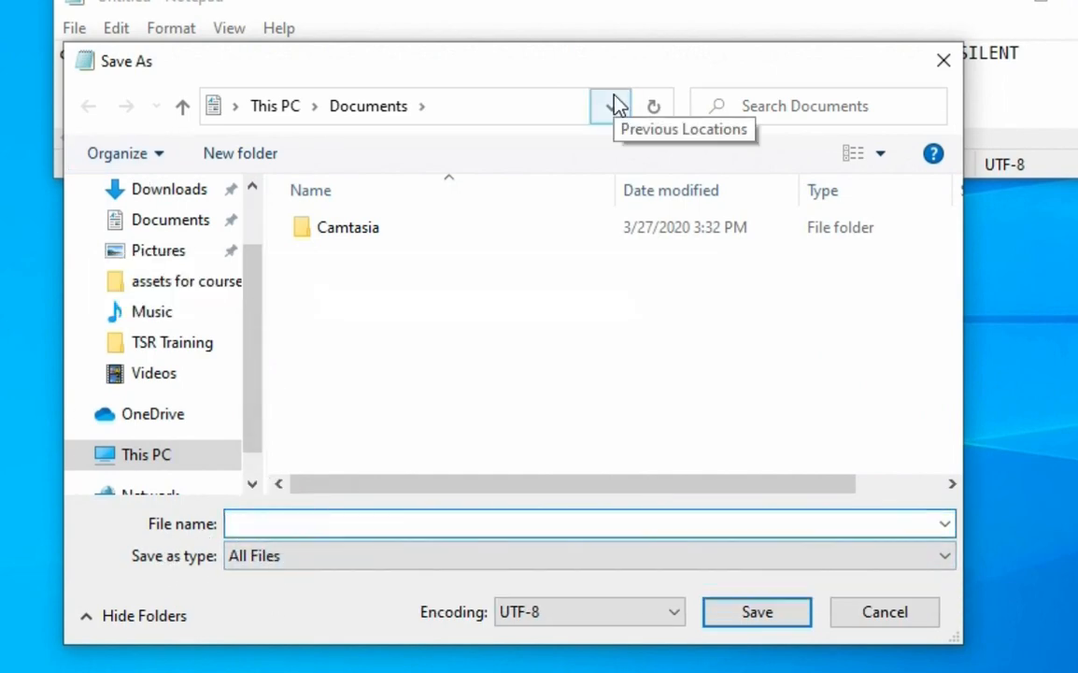
pyautogui.write('cws_script.bat')
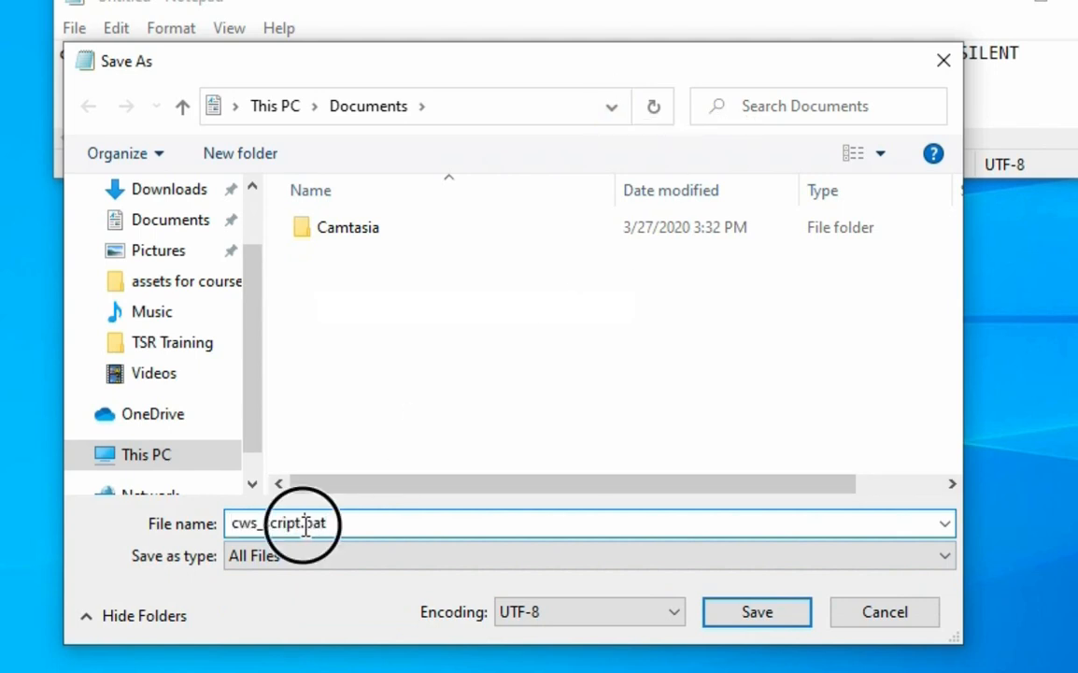
pyautogui.doubleClick(314, 523)
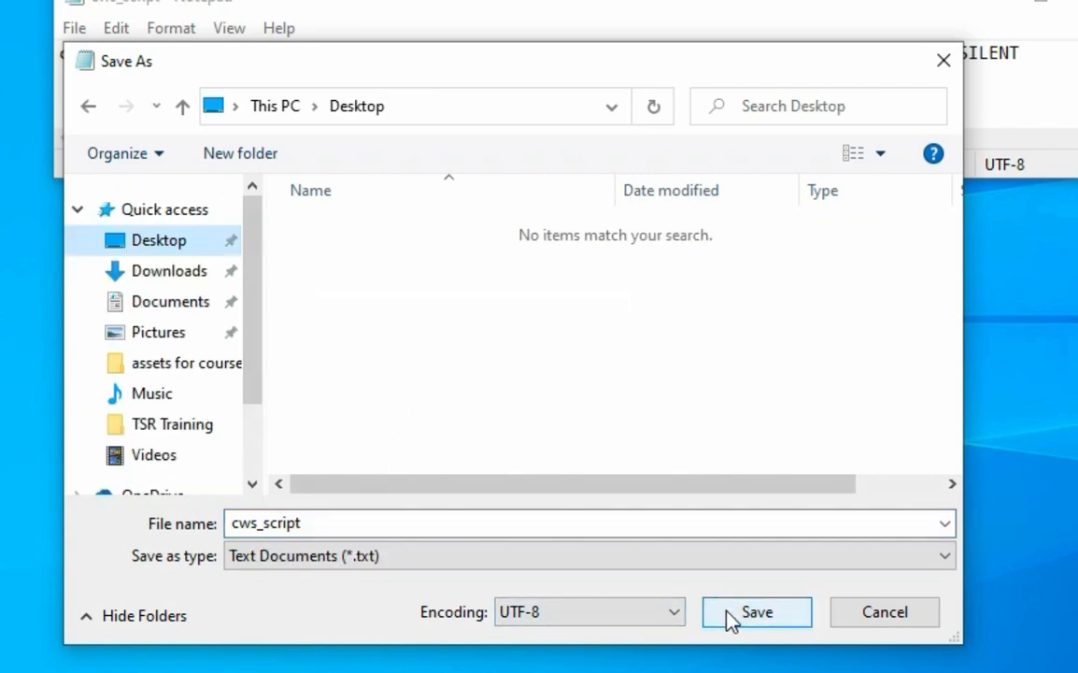
pyautogui.click(757, 613)
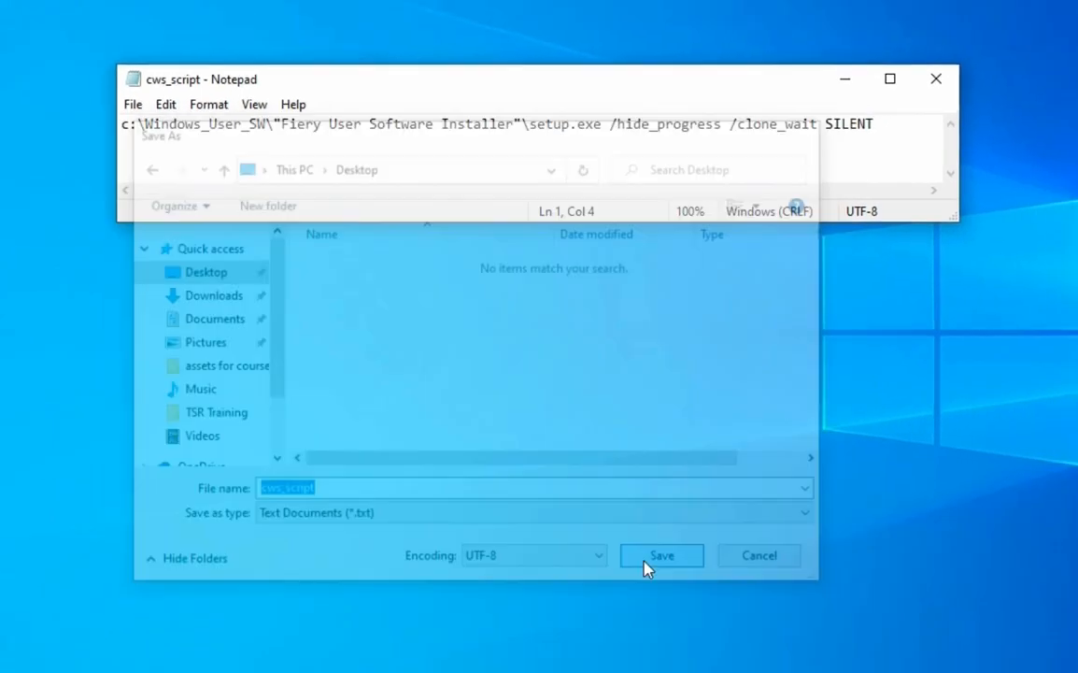
# Move Windows_User_SW out of the package folder and select cws_script on the desktop.
pyautogui.click(662, 555)
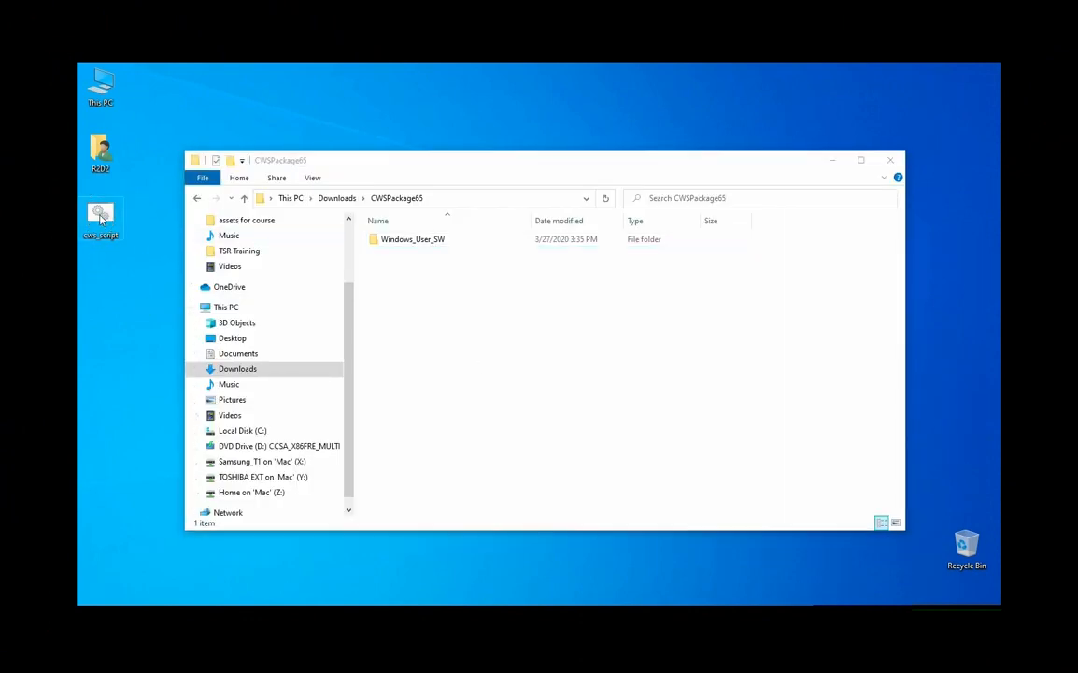
pyautogui.click(413, 239)
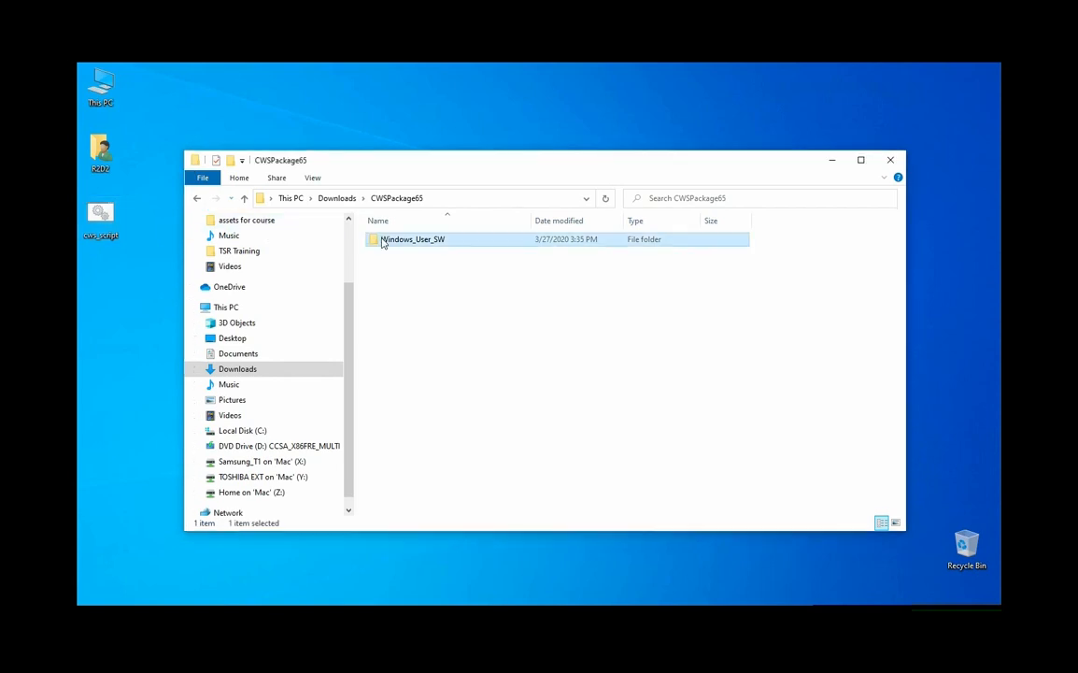
pyautogui.moveTo(385, 243)
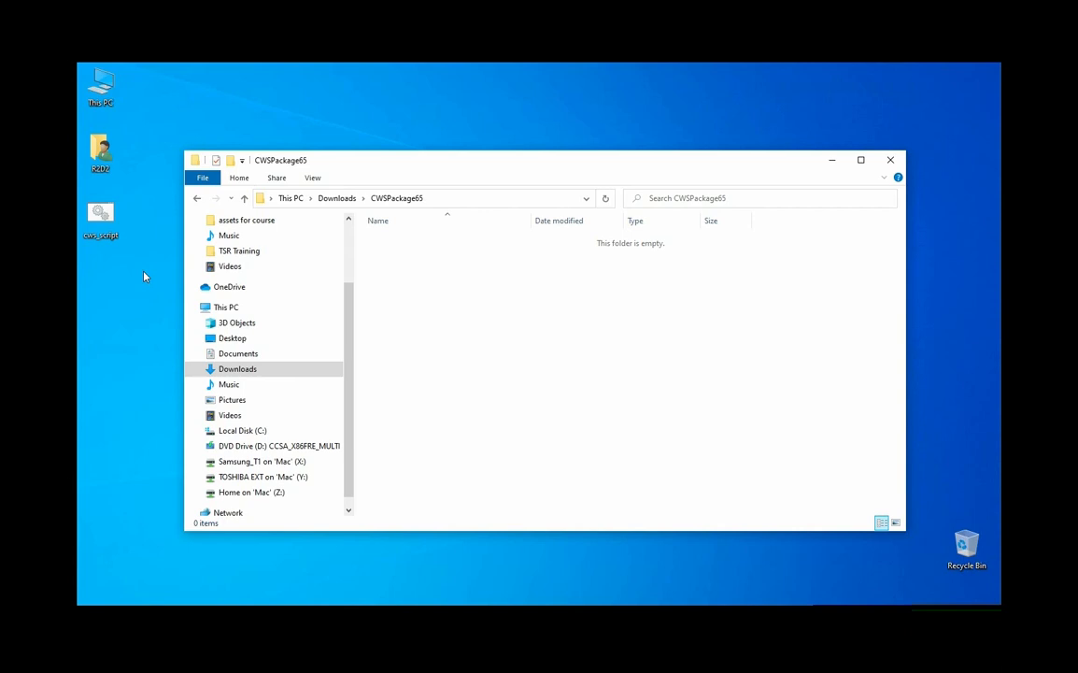
pyautogui.click(889, 160)
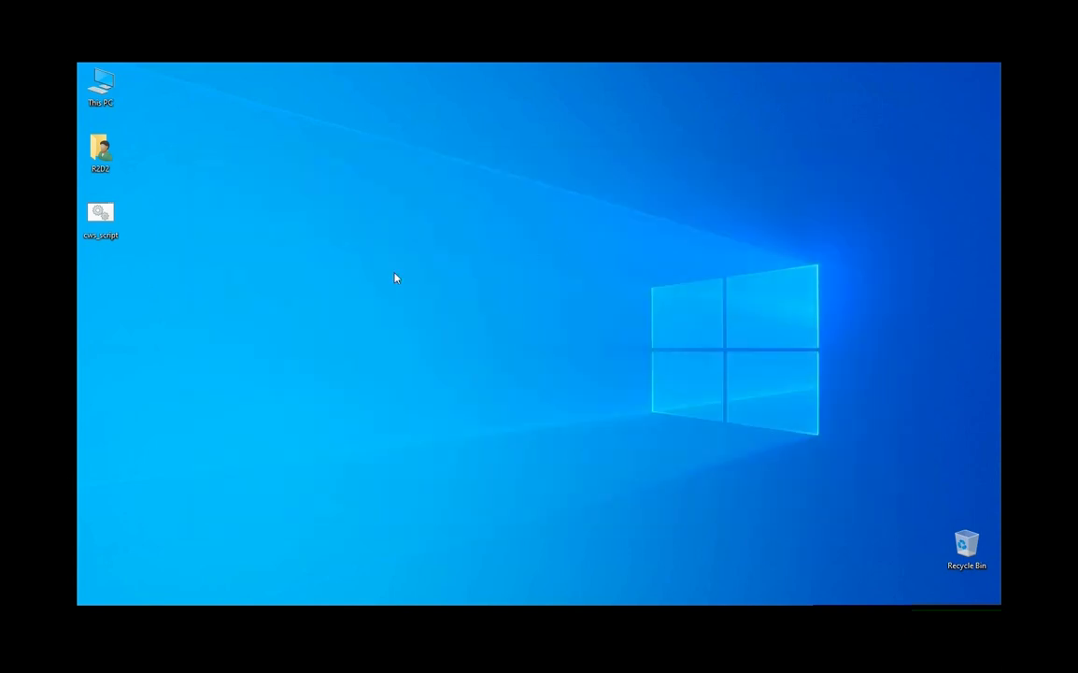
pyautogui.moveTo(311, 269)
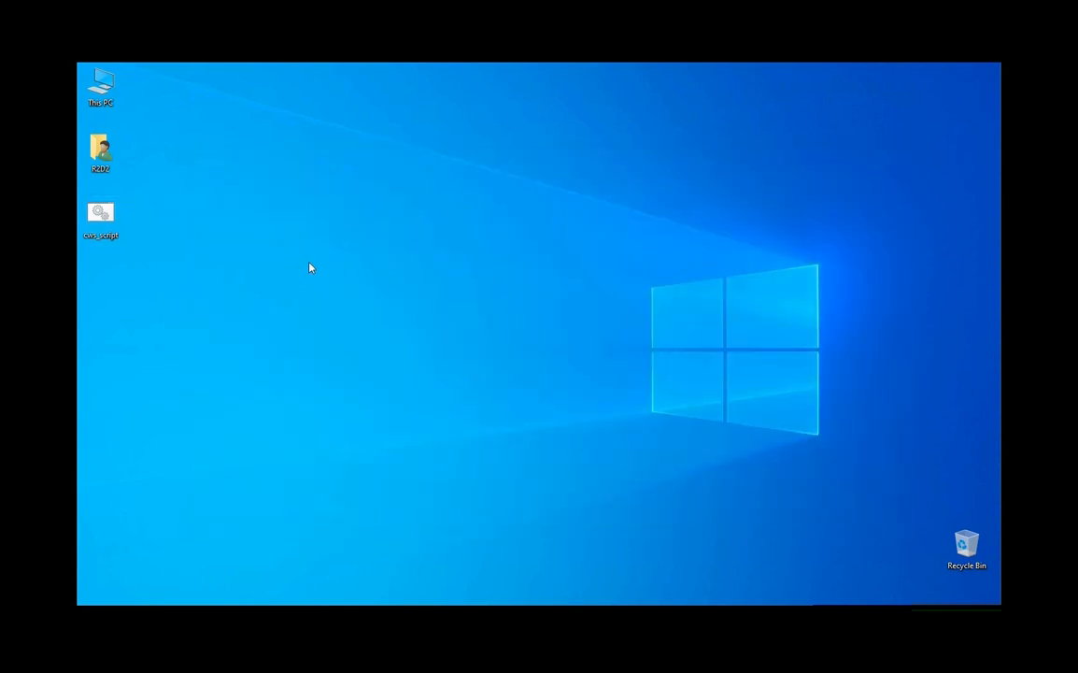
pyautogui.click(101, 211)
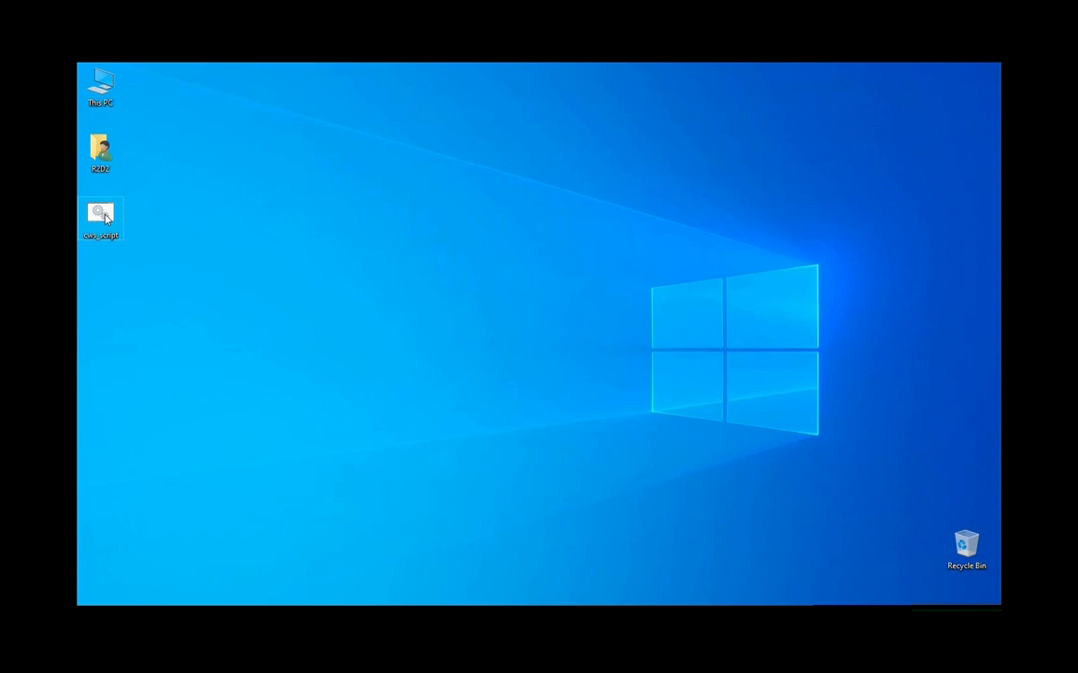
# Run cws_script as administrator and approve the UAC prompt so the installer proceeds.
pyautogui.rightClick(101, 214)
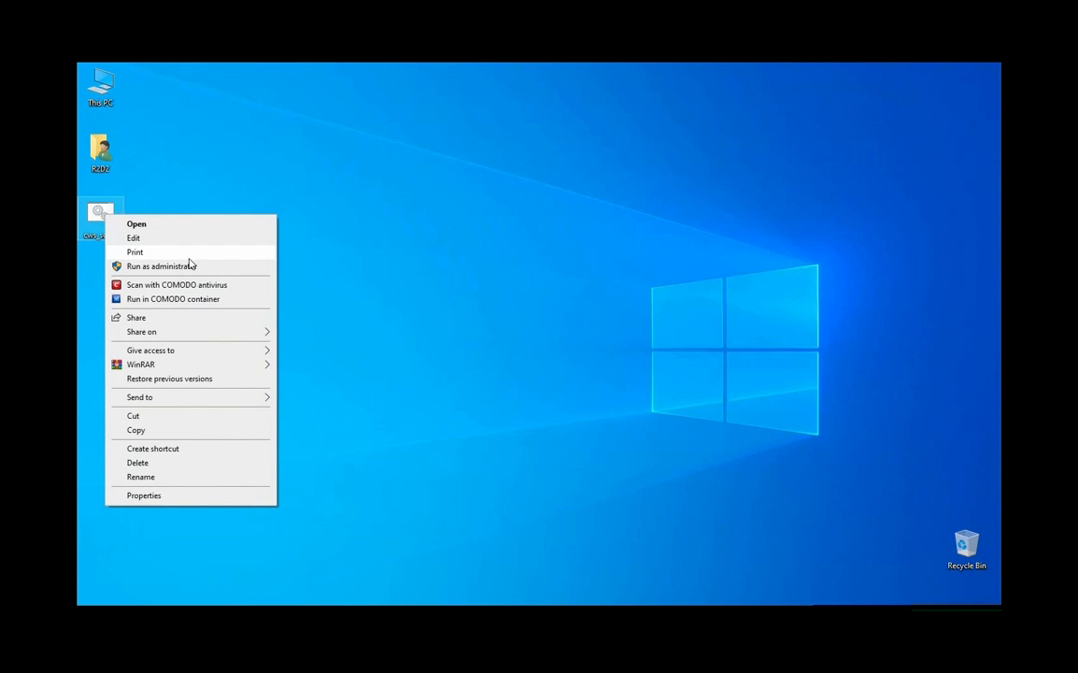
pyautogui.click(161, 265)
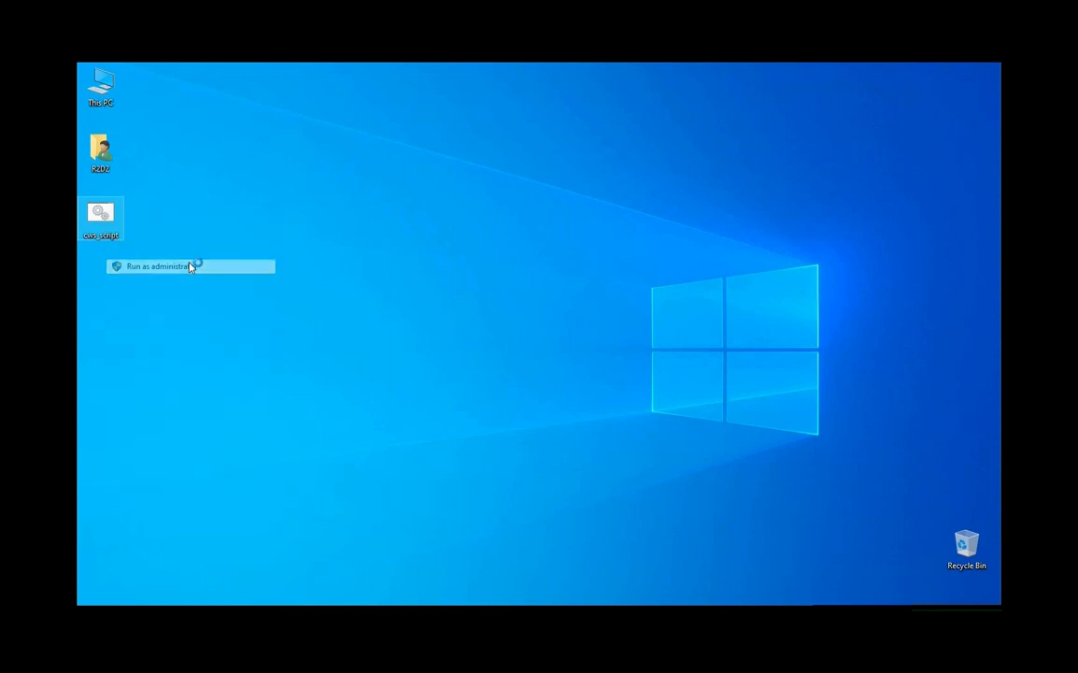
pyautogui.click(158, 265)
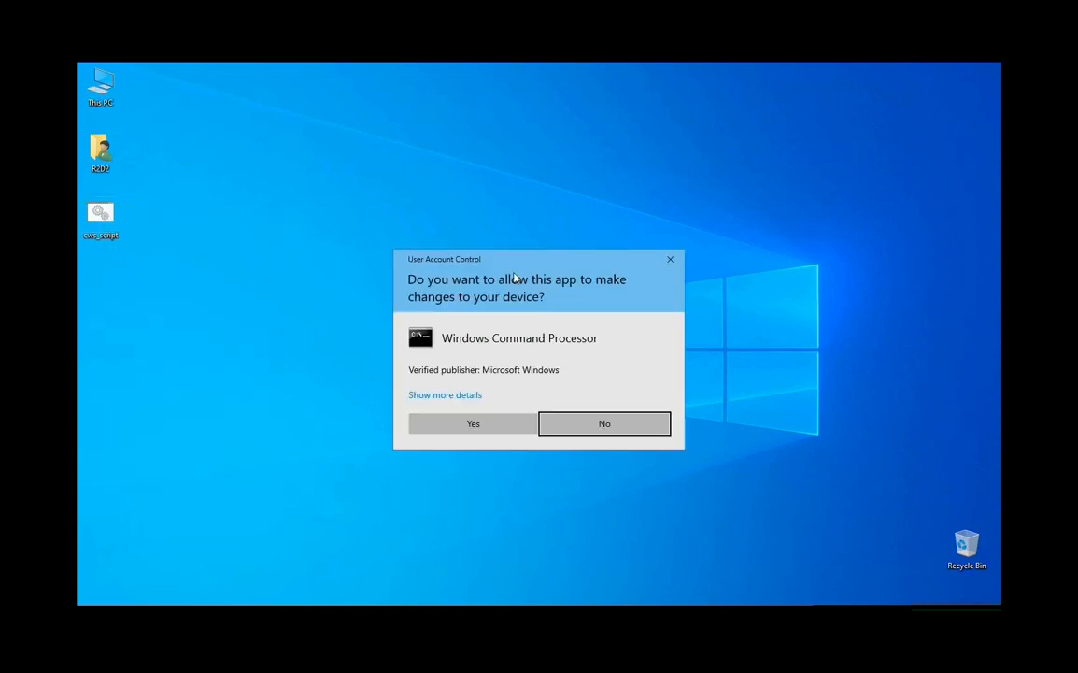
pyautogui.click(445, 394)
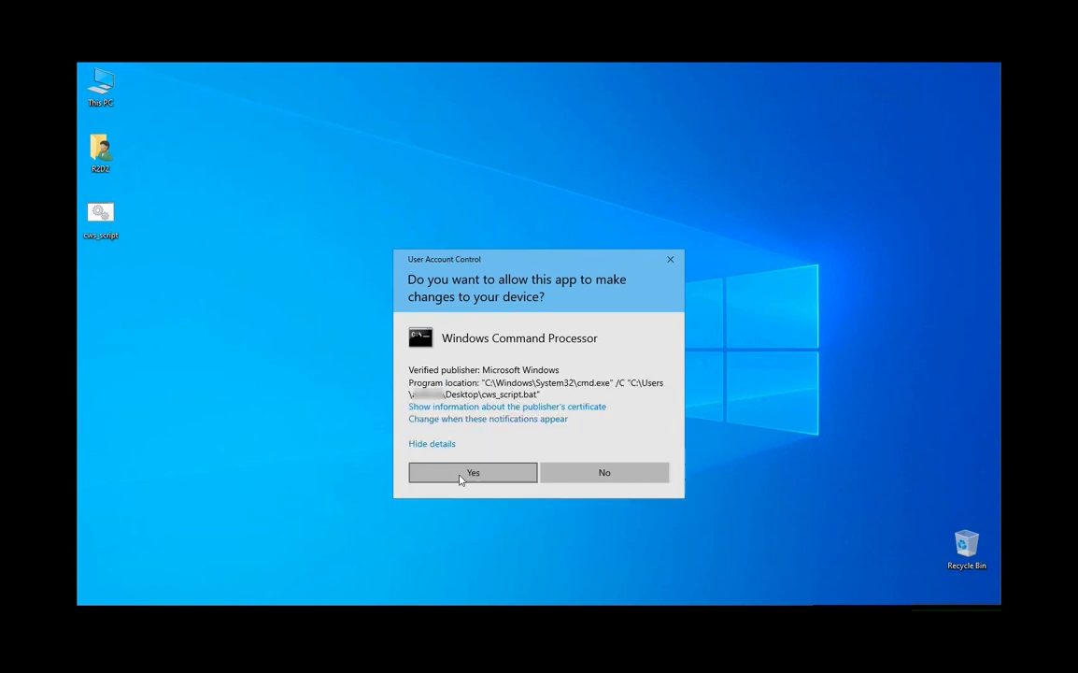
pyautogui.click(473, 470)
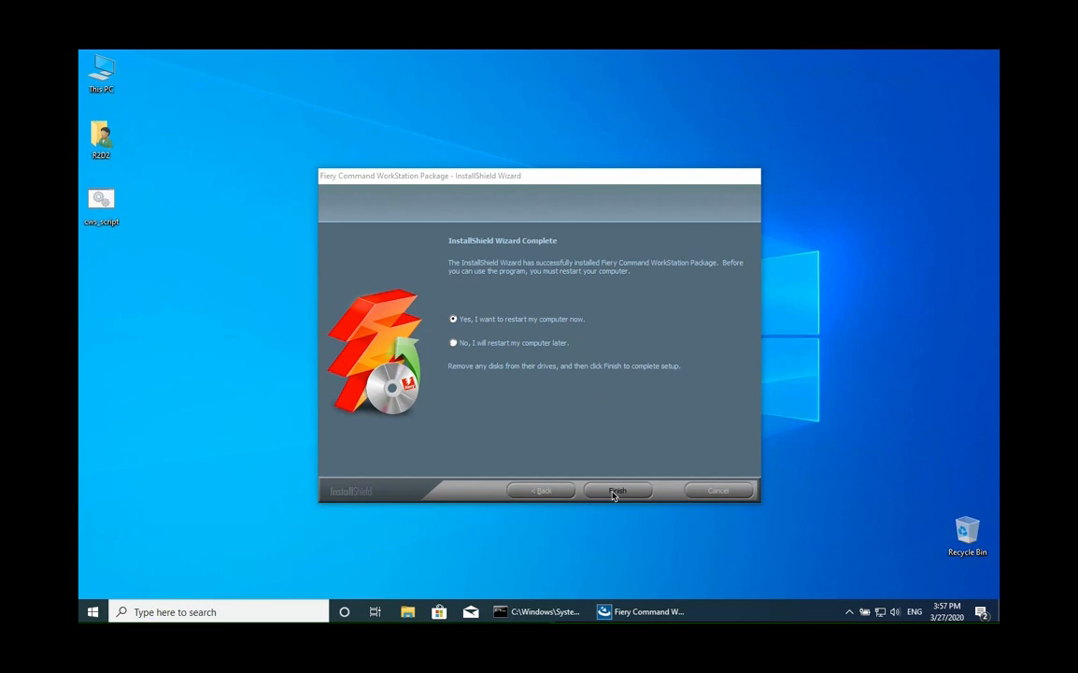
# Finish the InstallShield Wizard and let Command WorkStation launch to its What's New page.
pyautogui.click(616, 489)
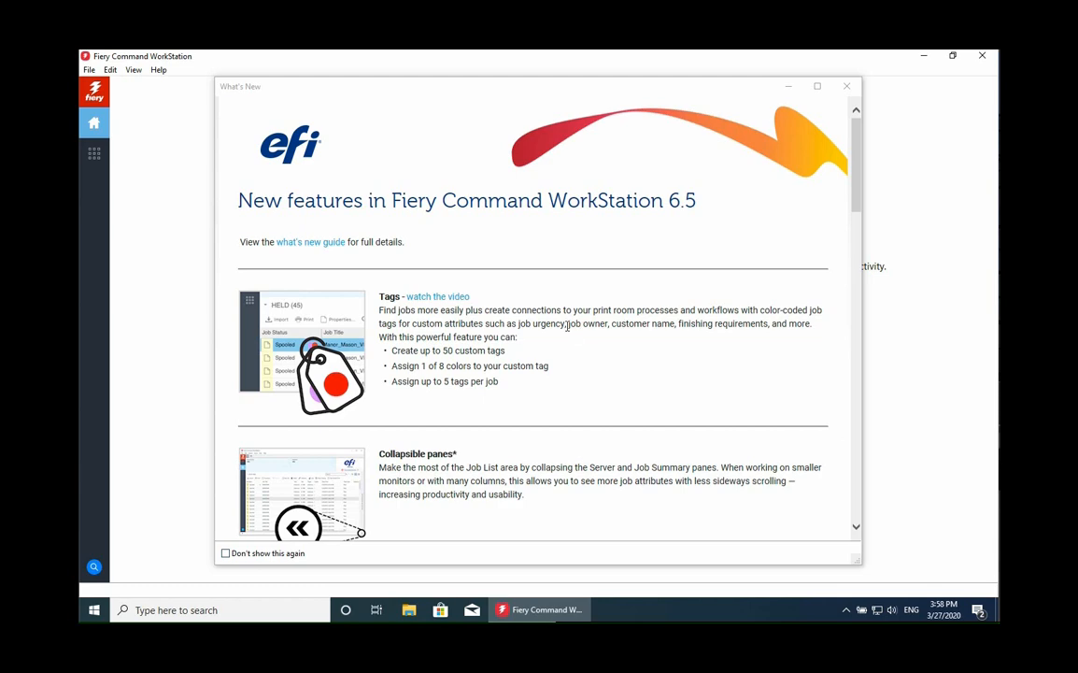
pyautogui.scroll(-3)
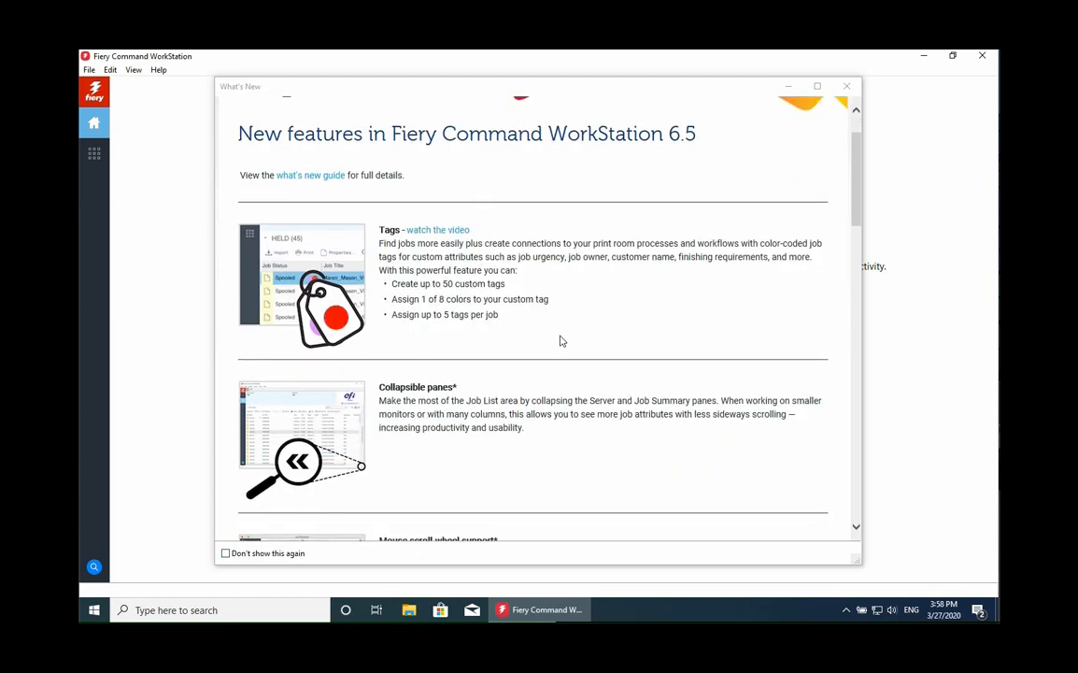
# Close What's New, add the first Fiery server and log in as Administrator, retrying once.
pyautogui.scroll(-3)
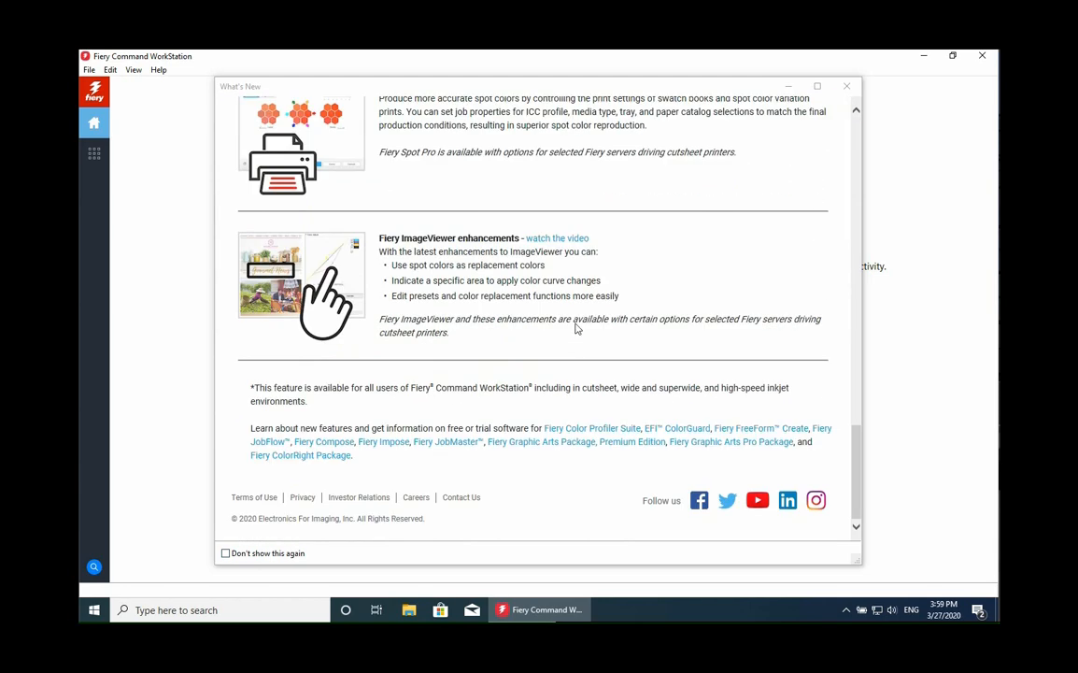
pyautogui.click(846, 86)
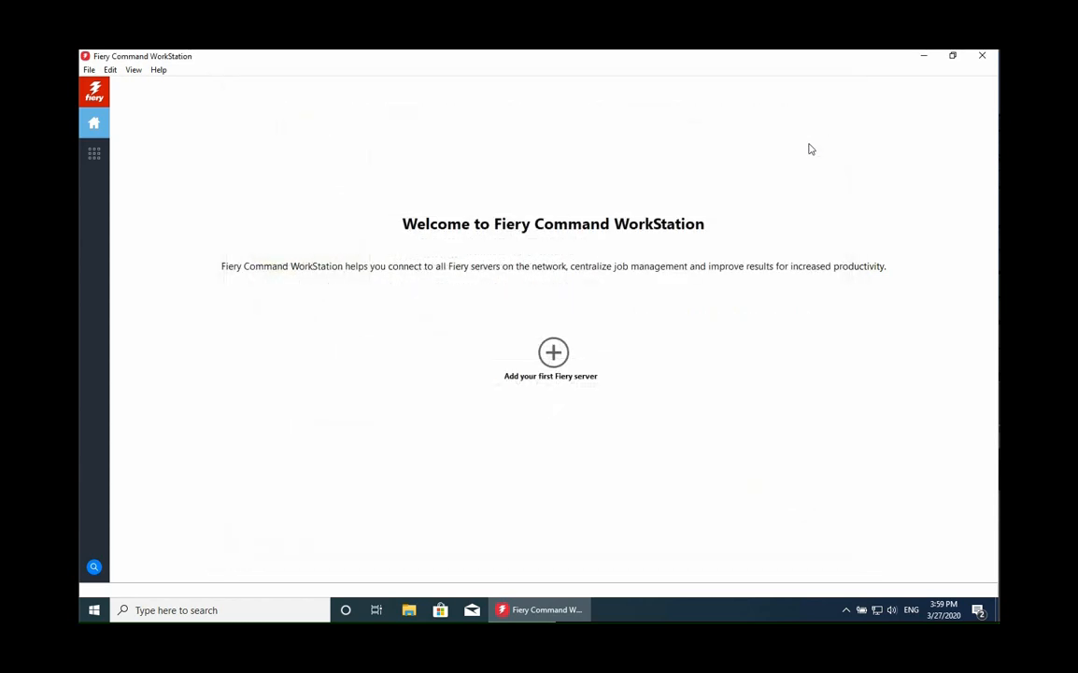
pyautogui.moveTo(553, 353)
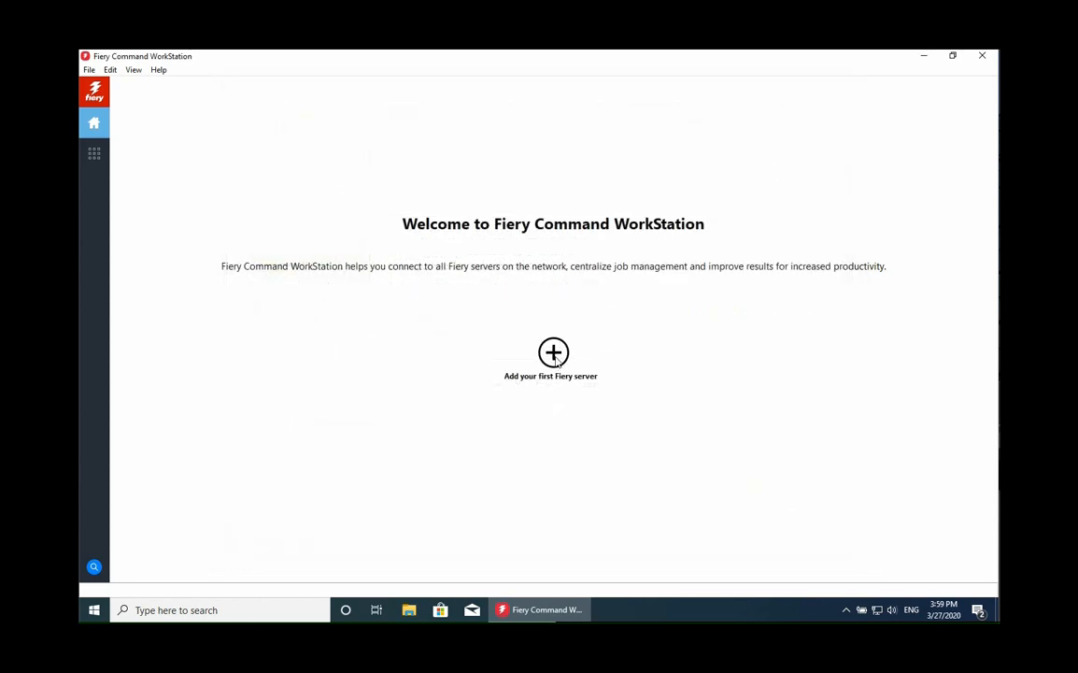
pyautogui.click(553, 354)
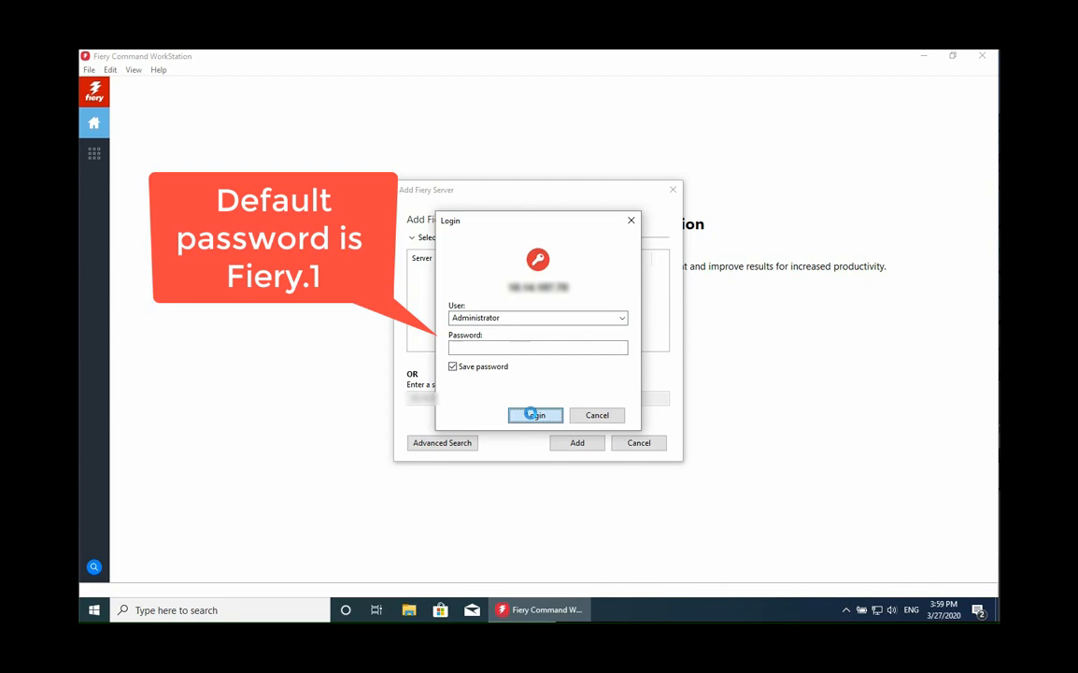
pyautogui.click(535, 415)
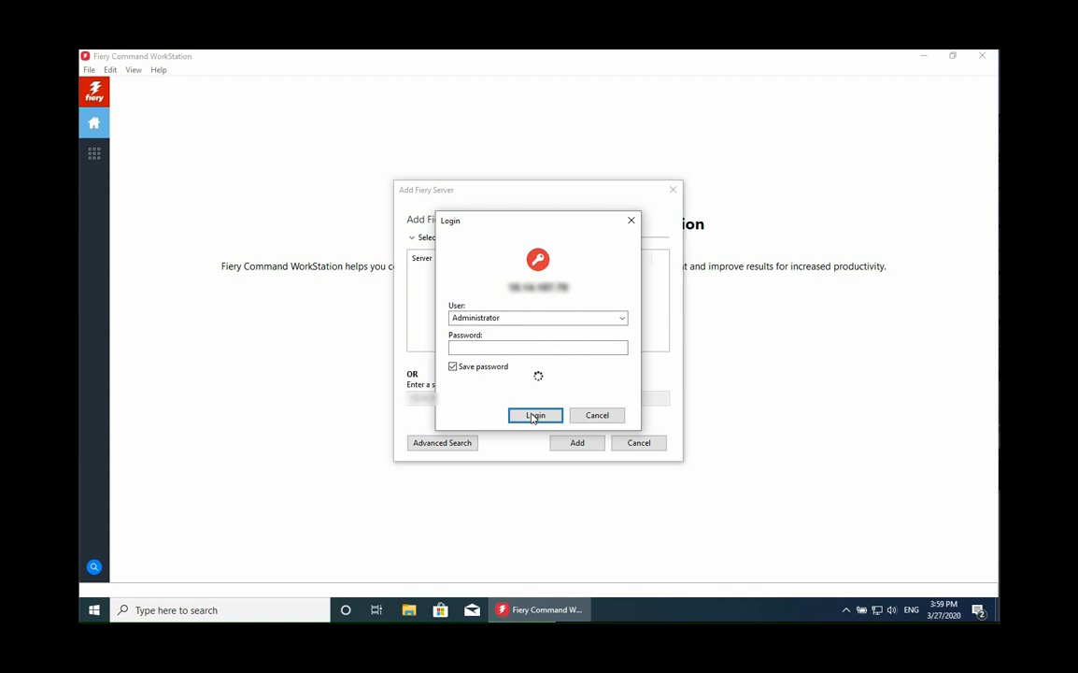
pyautogui.click(534, 415)
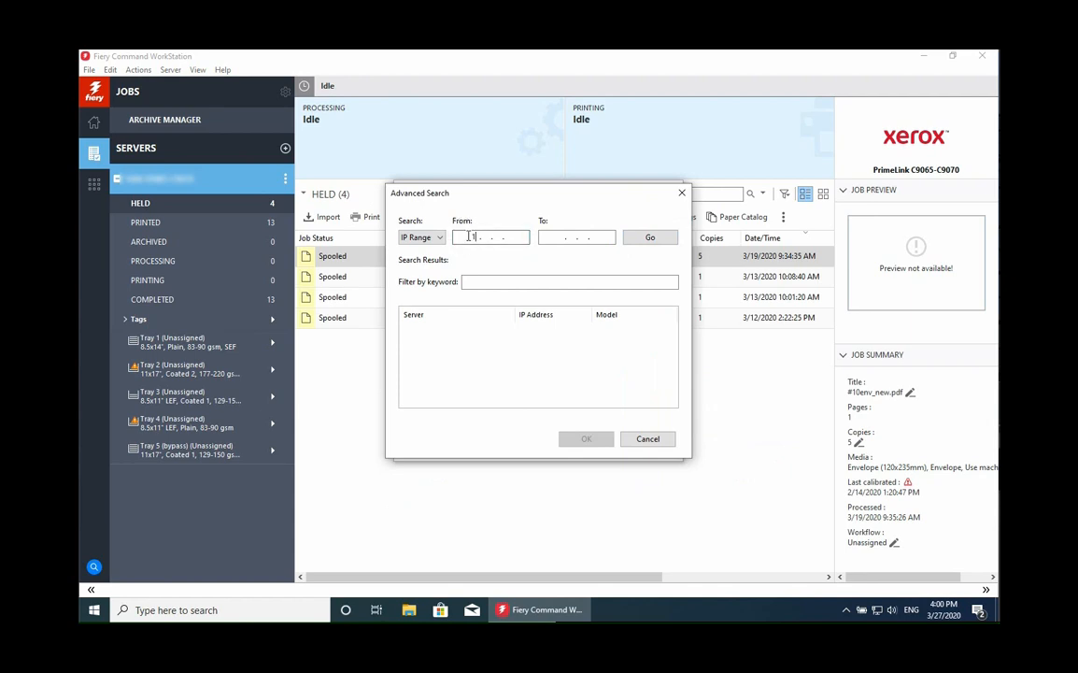
# Enter IP range 192.168.1.1 to 192.168.1.255 in Advanced Search, then cancel both dialogs.
pyautogui.write('192.168.1.')
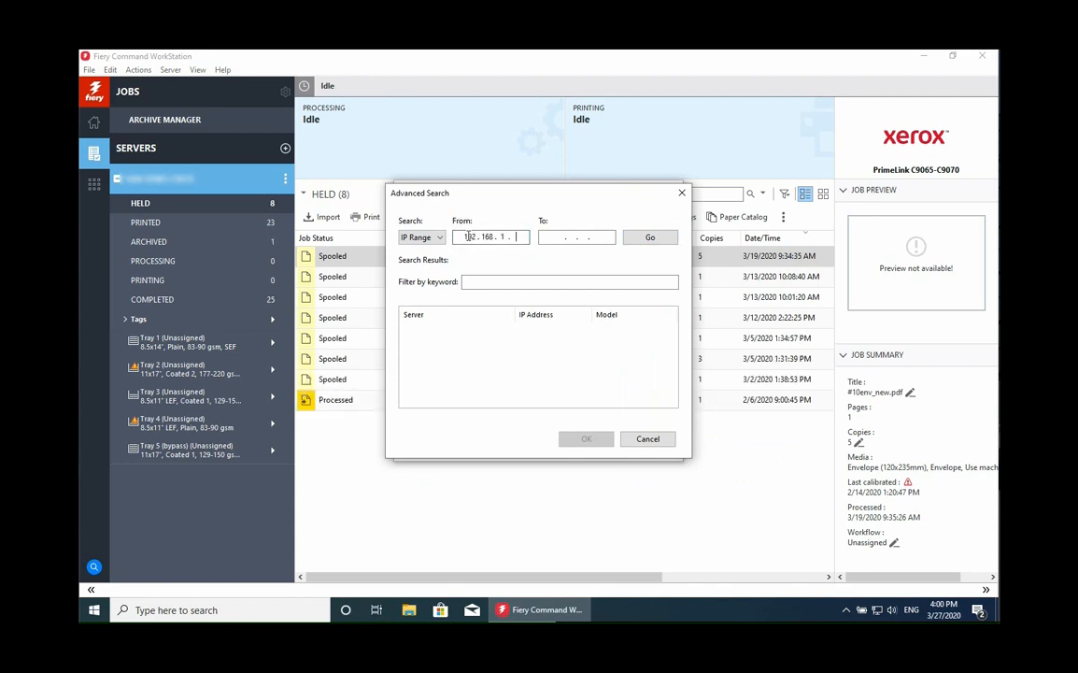
pyautogui.write('192.168.1.255')
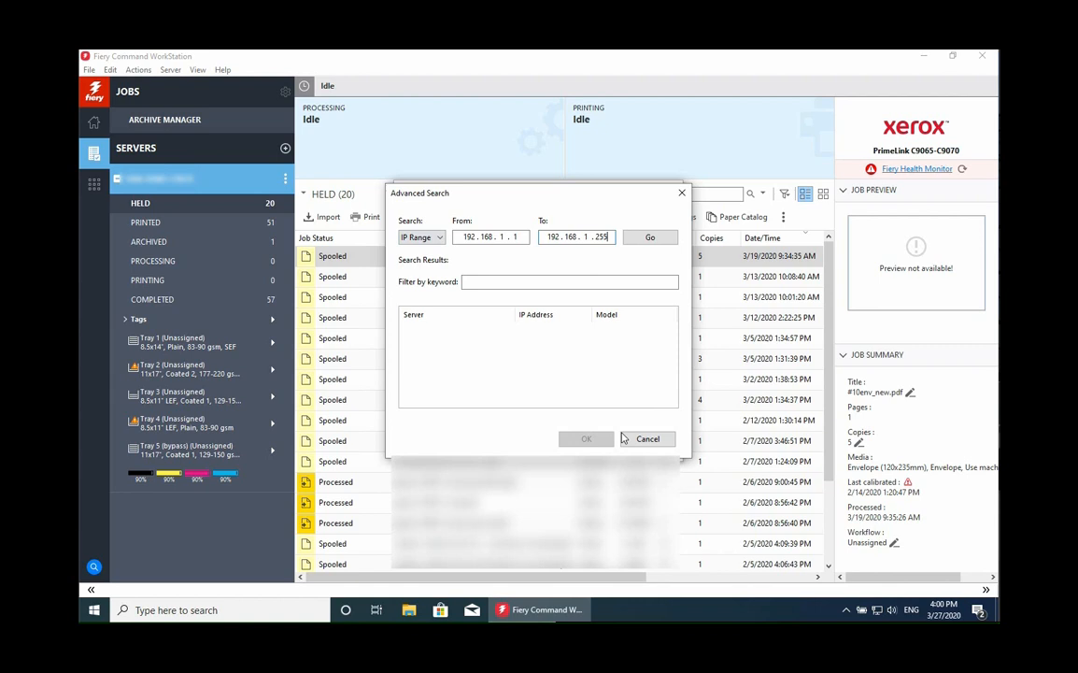
pyautogui.click(647, 437)
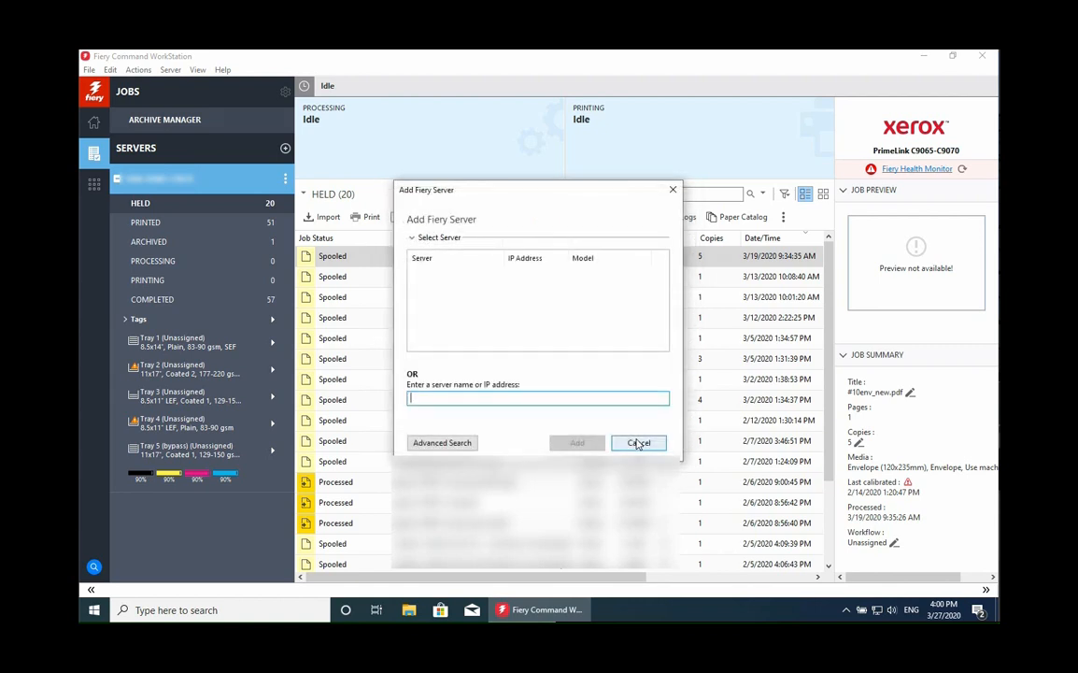
pyautogui.click(640, 441)
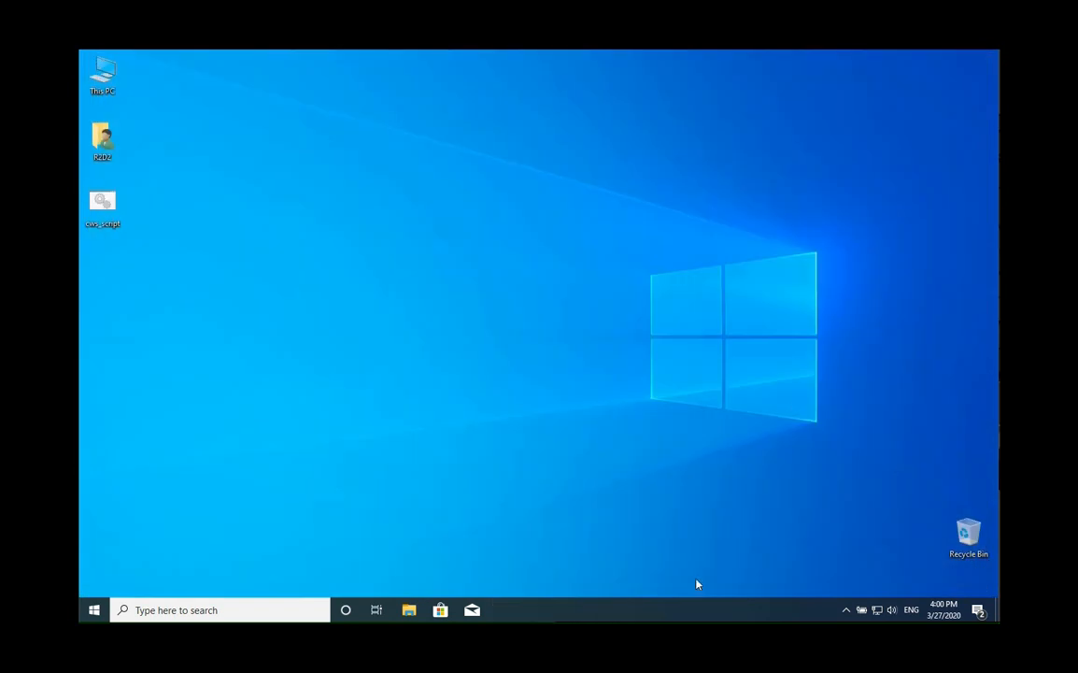
pyautogui.moveTo(676, 617)
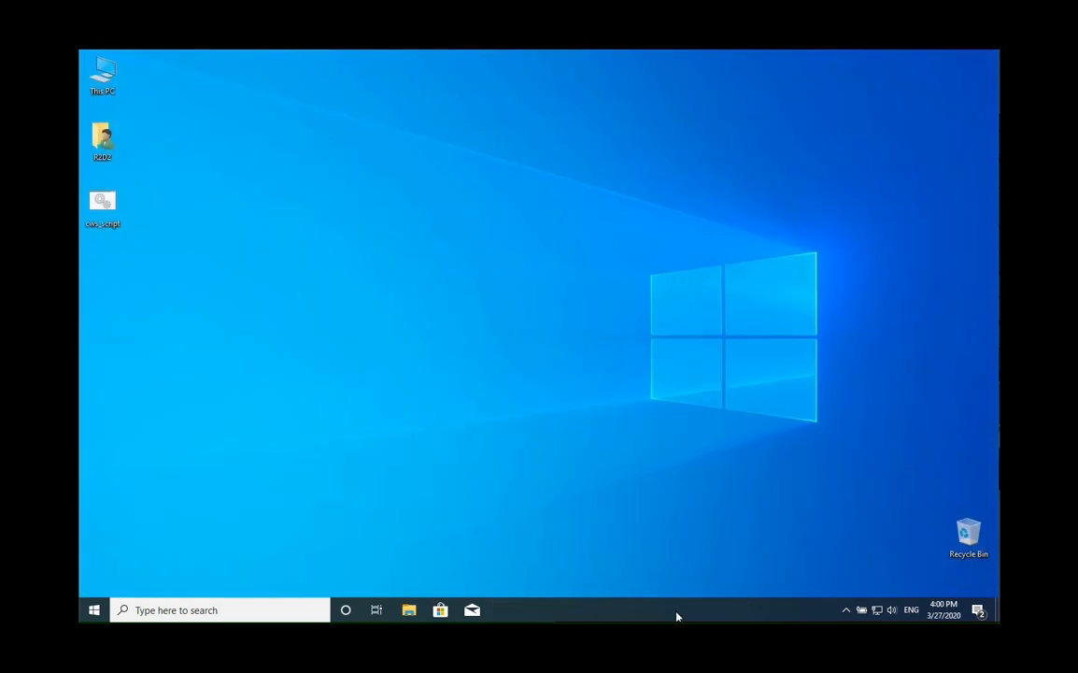
# Launch Task Manager from the taskbar in full view and show the Startup list.
pyautogui.rightClick(677, 615)
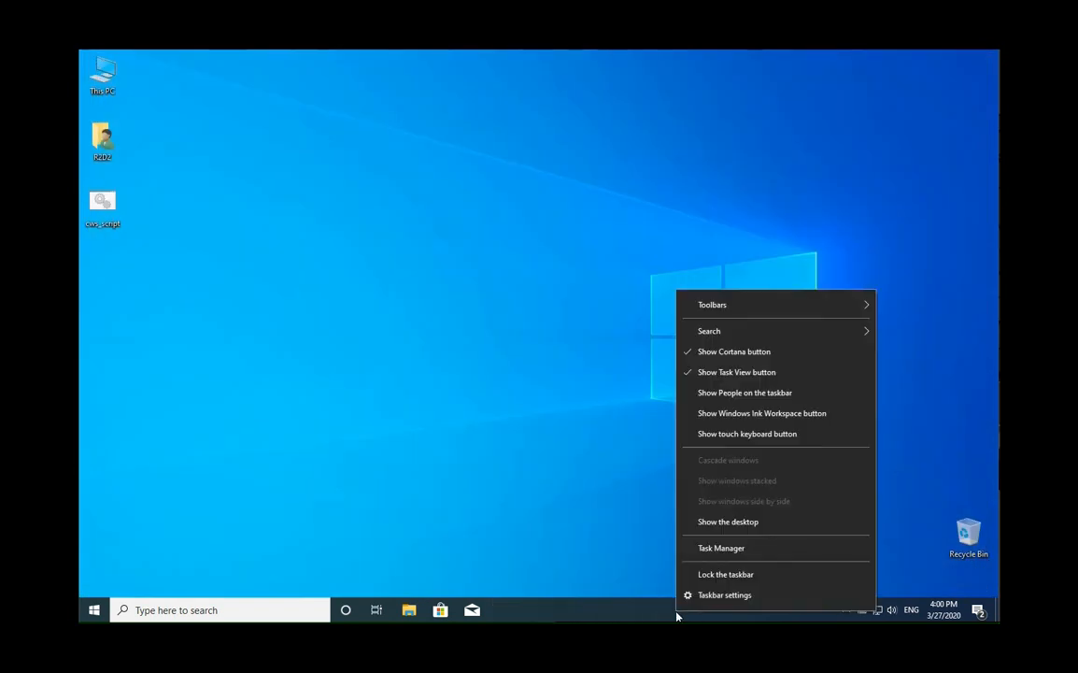
pyautogui.moveTo(725, 574)
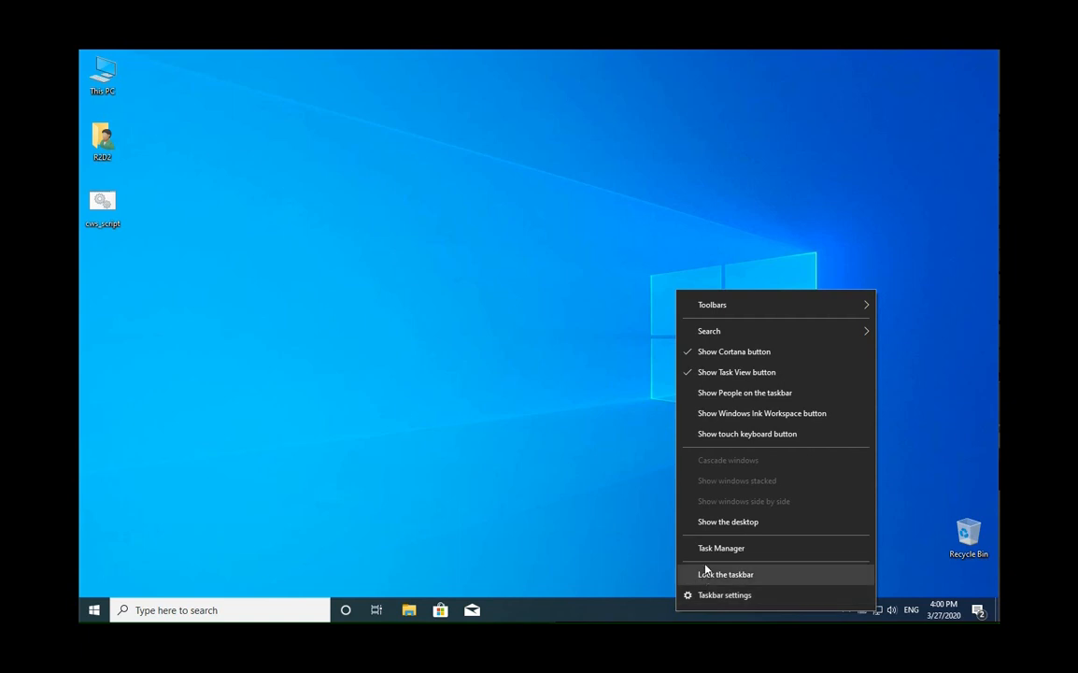
pyautogui.click(722, 547)
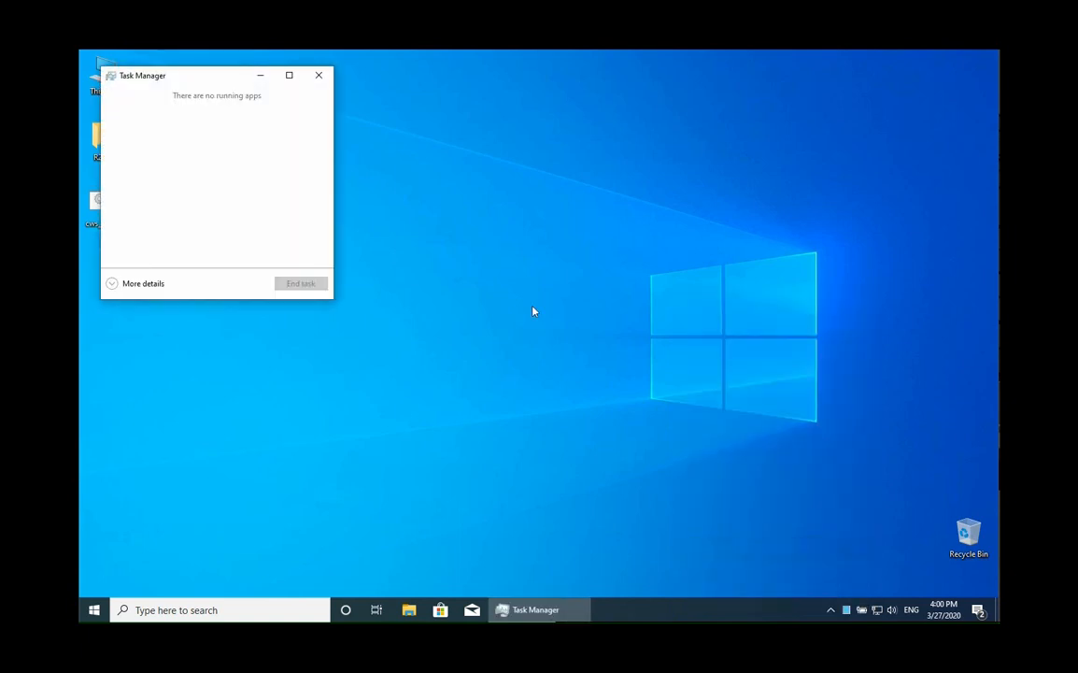
pyautogui.click(142, 284)
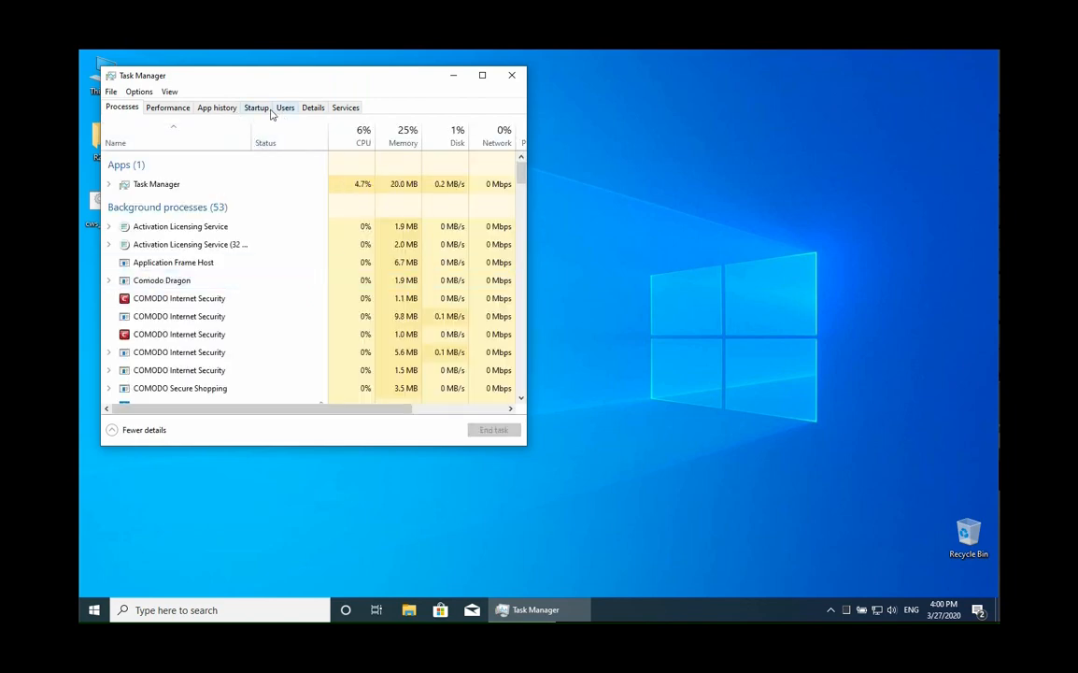
pyautogui.click(254, 107)
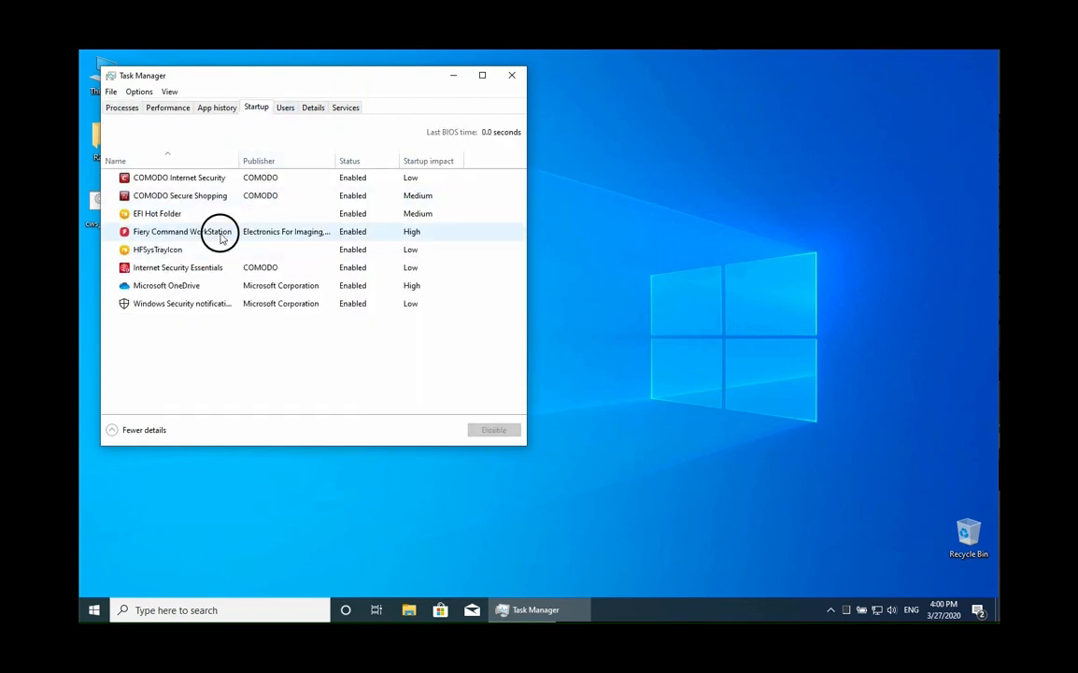
# Disable the Fiery Command WorkStation startup entry and close Task Manager.
pyautogui.rightClick(183, 232)
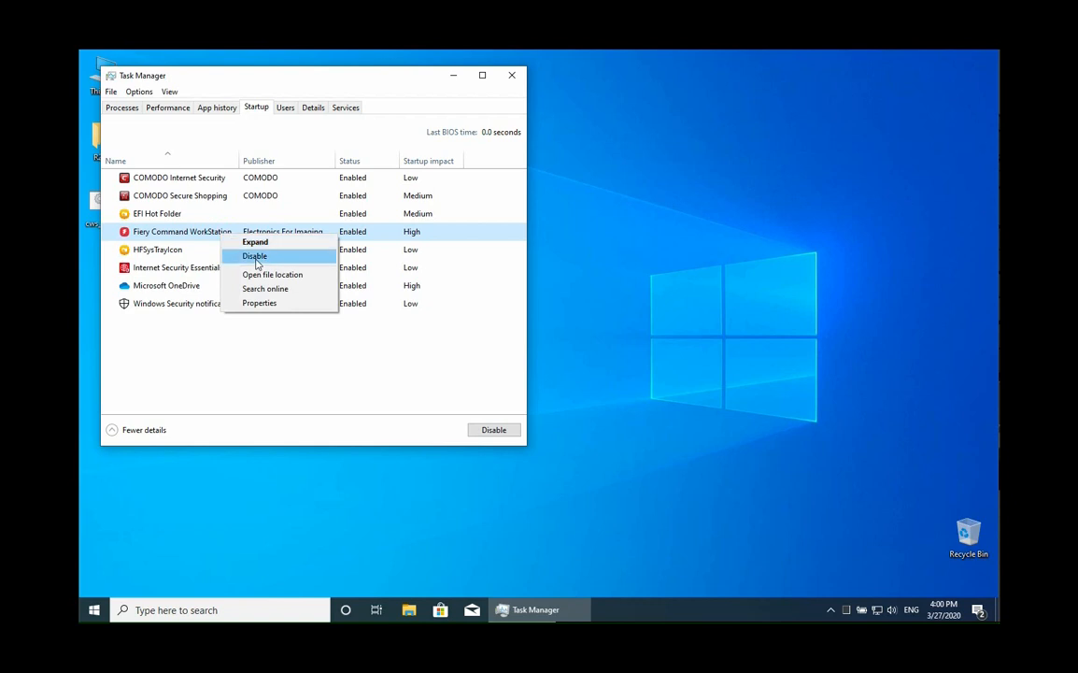
pyautogui.click(254, 256)
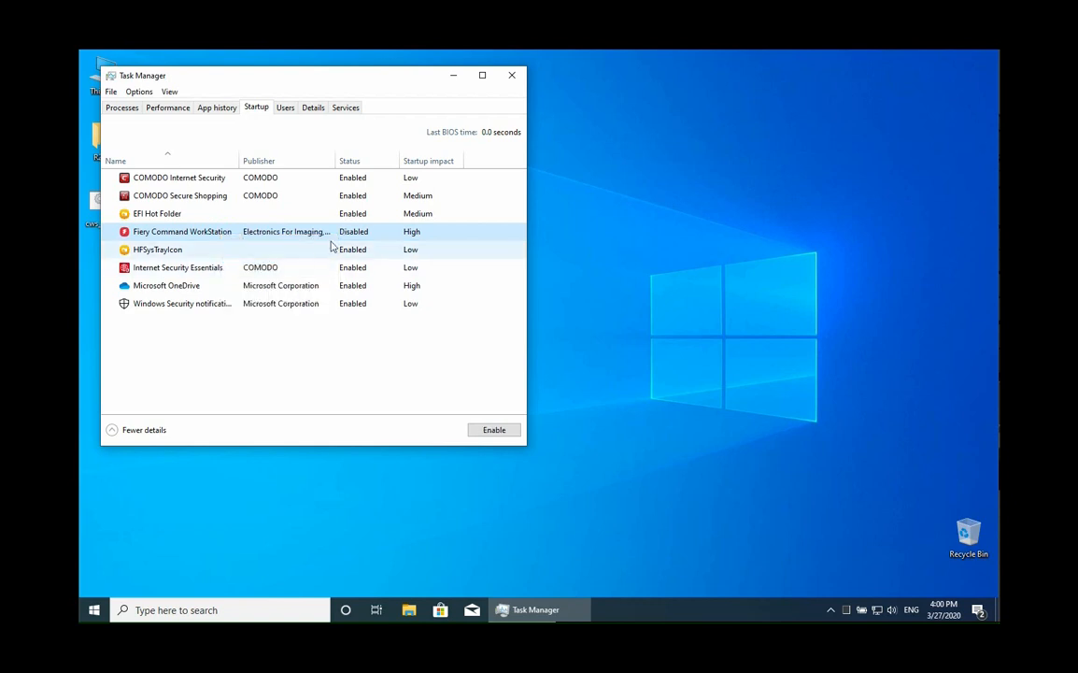
pyautogui.click(512, 74)
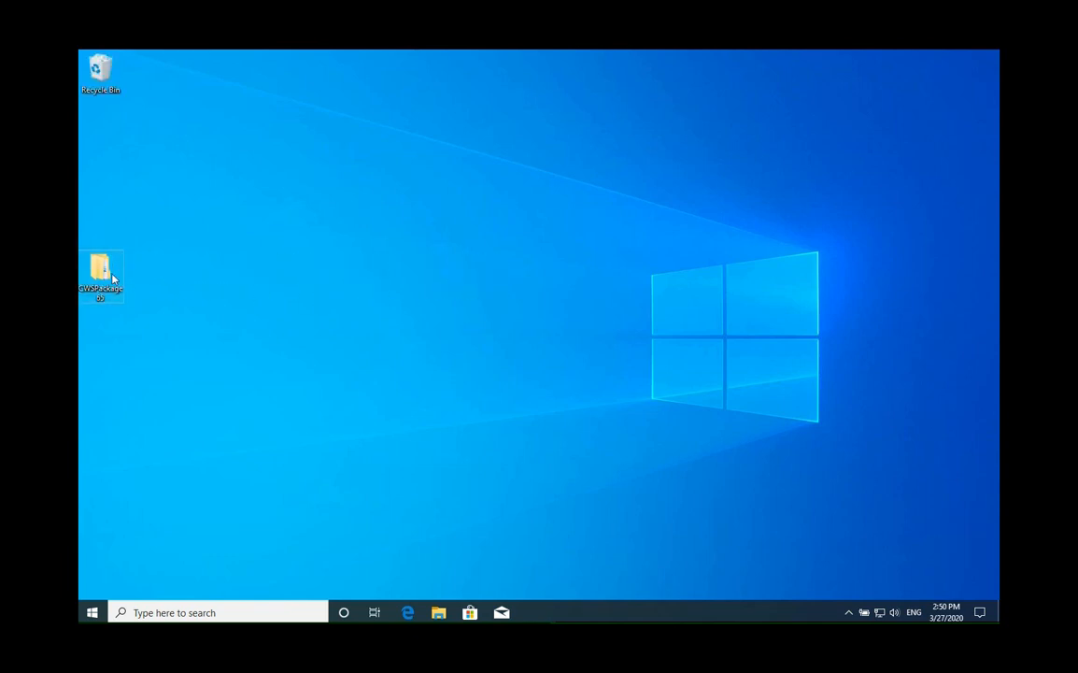
pyautogui.moveTo(101, 271)
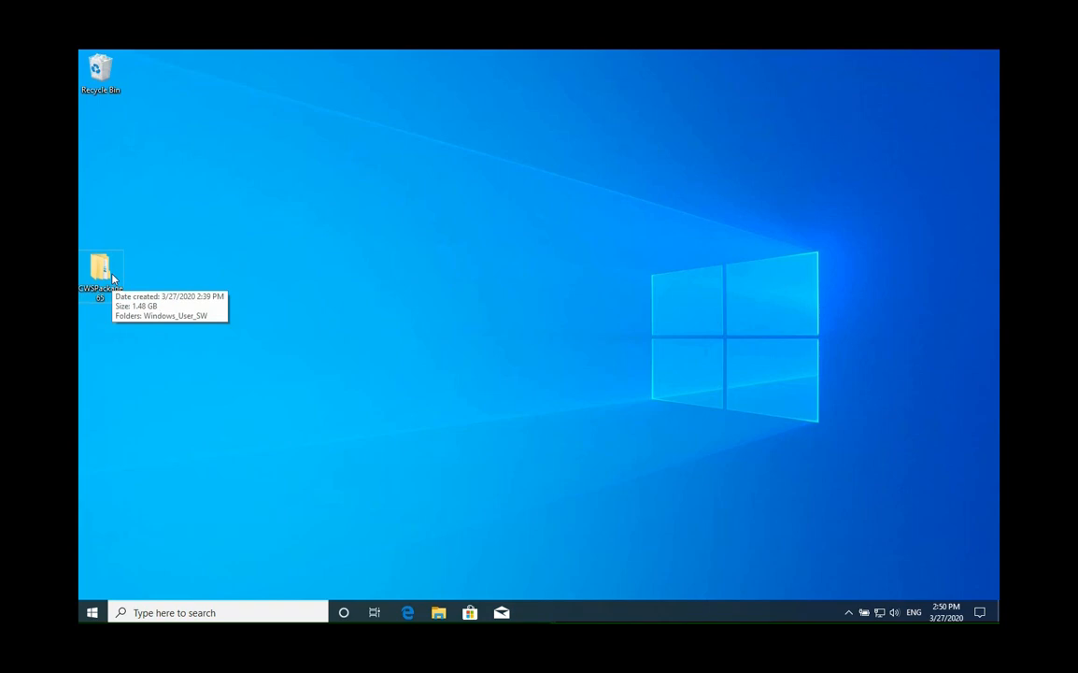
# Run MasterInstaller from Windows_User_SW, supplying admin credentials at the UAC prompt.
pyautogui.doubleClick(101, 271)
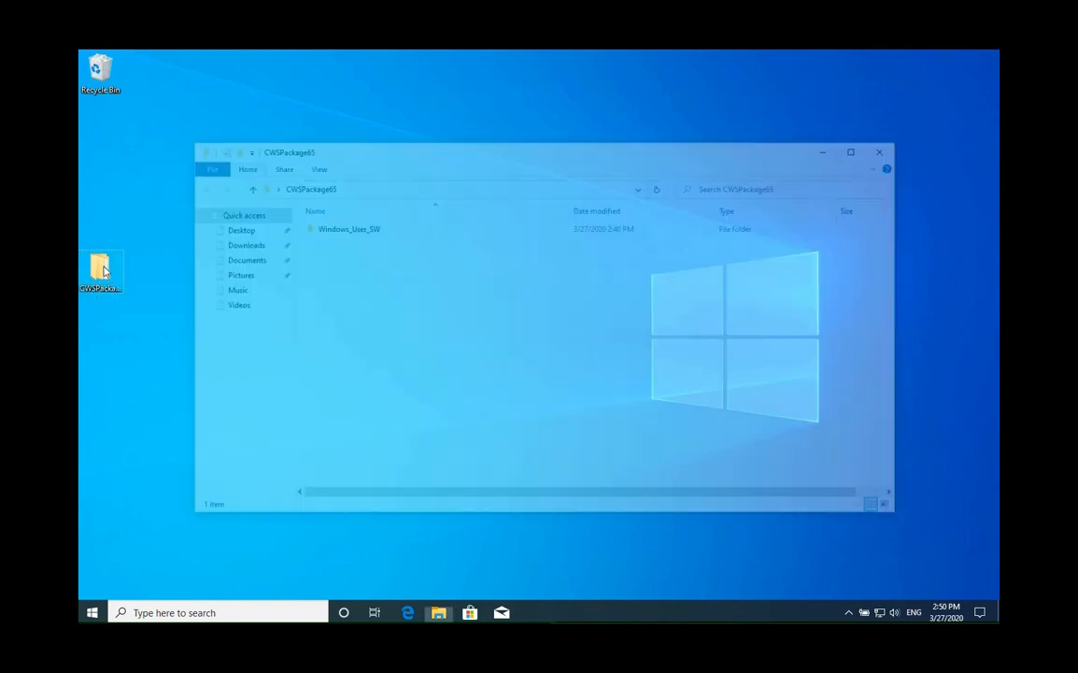
pyautogui.doubleClick(348, 228)
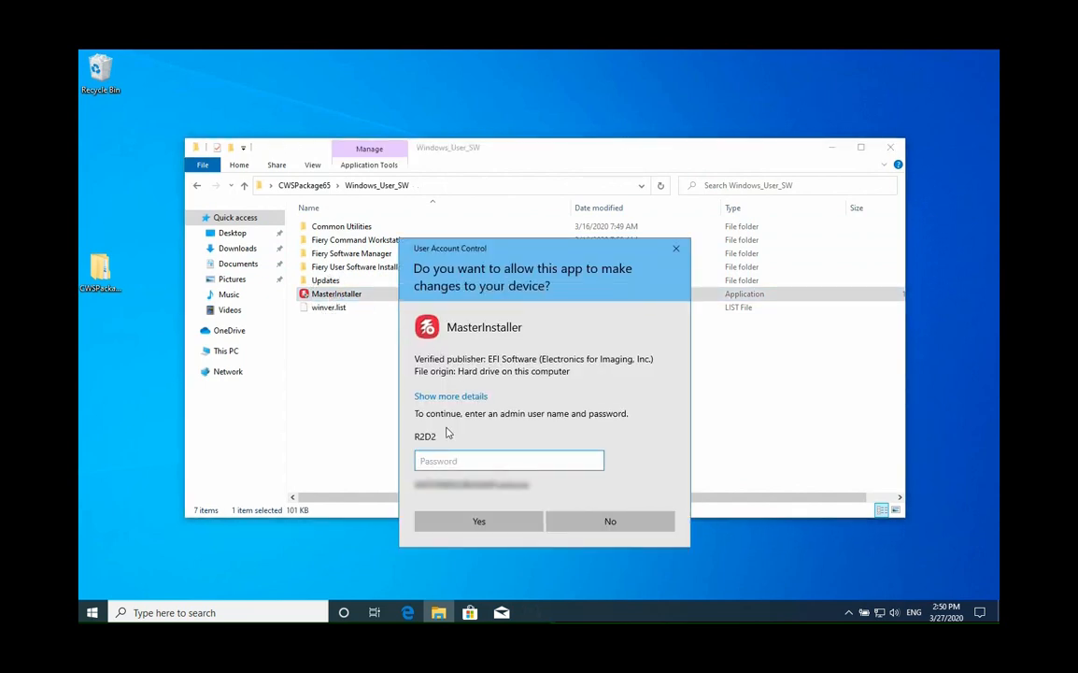
pyautogui.click(508, 460)
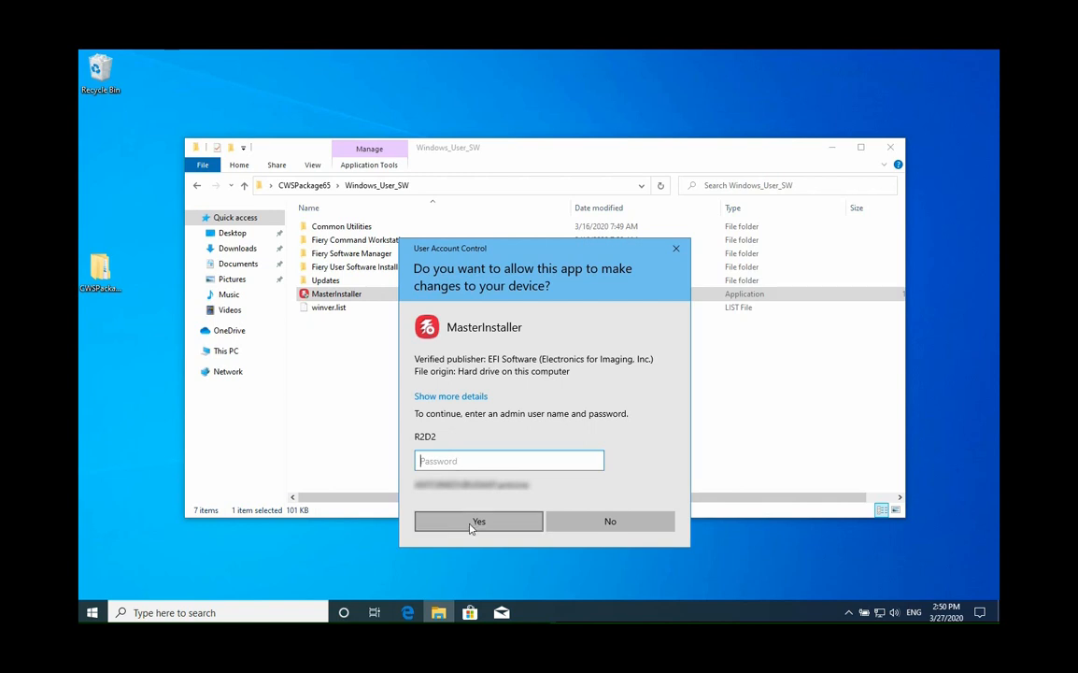
pyautogui.click(479, 519)
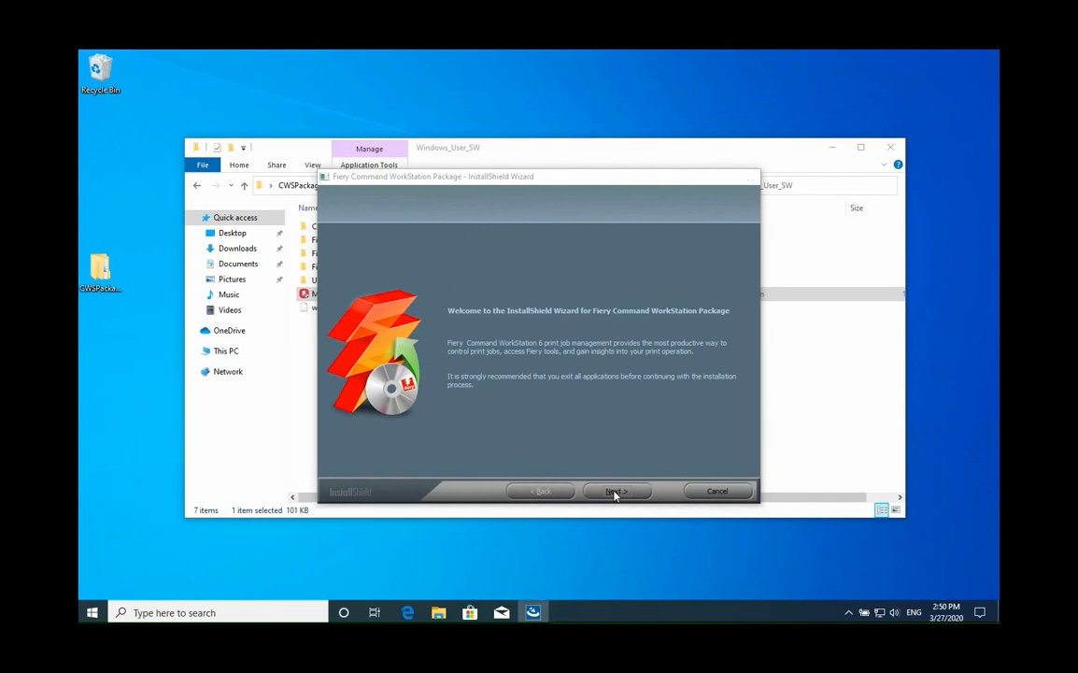
# Step through welcome, license and startup-shortcut pages, install the package and finish.
pyautogui.click(616, 490)
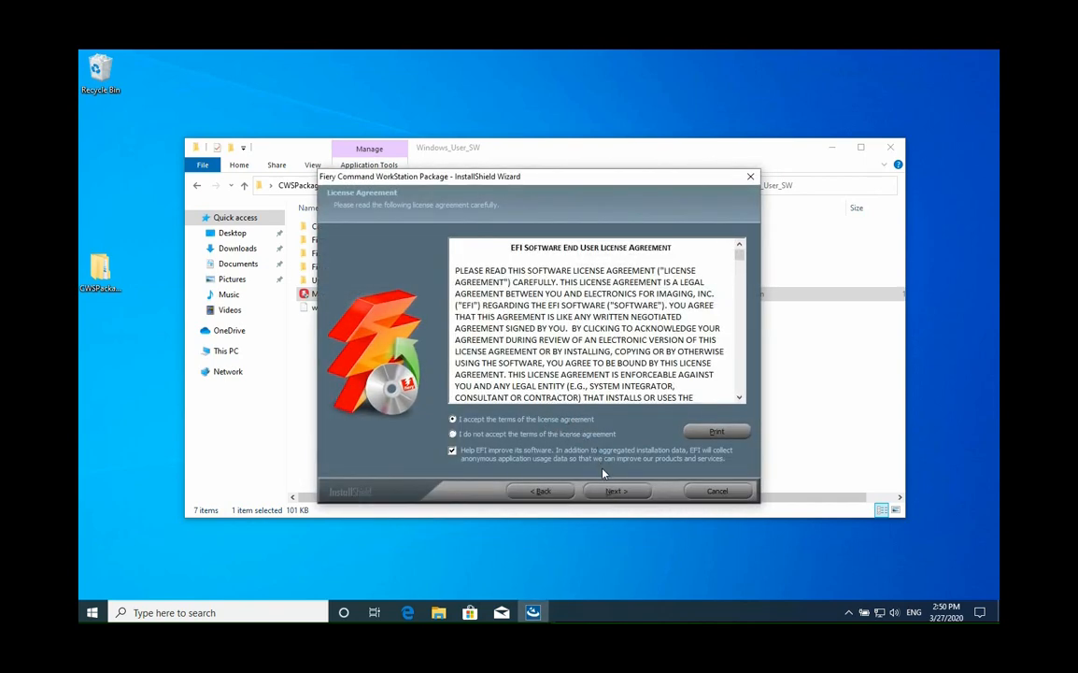
pyautogui.click(615, 490)
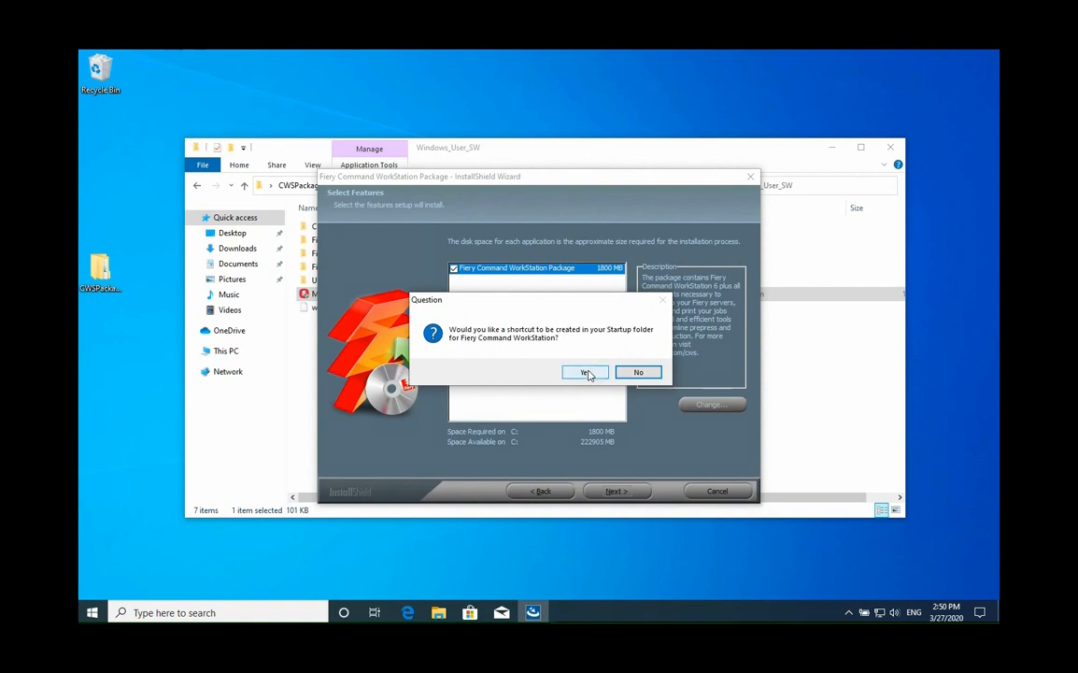
pyautogui.click(583, 372)
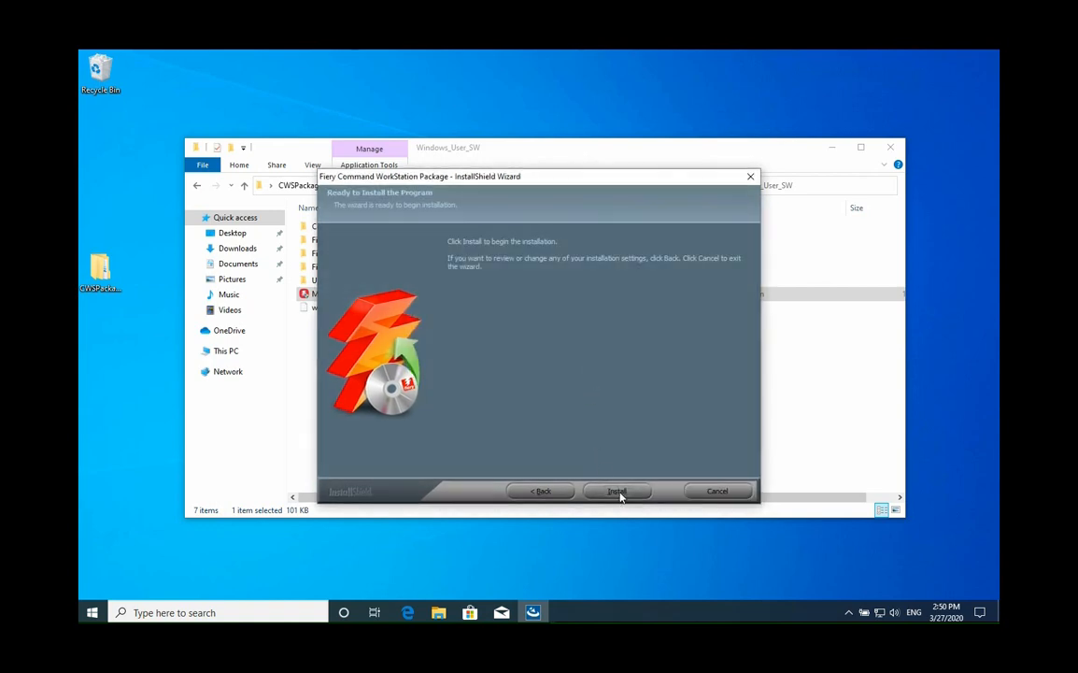
pyautogui.click(616, 490)
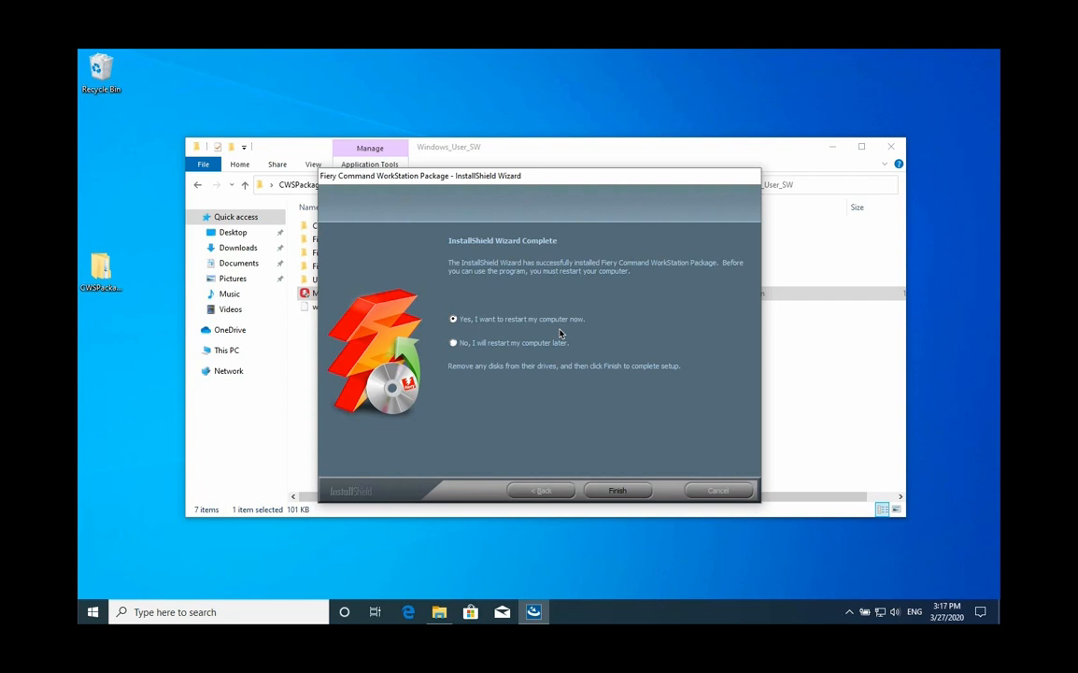
pyautogui.moveTo(634, 430)
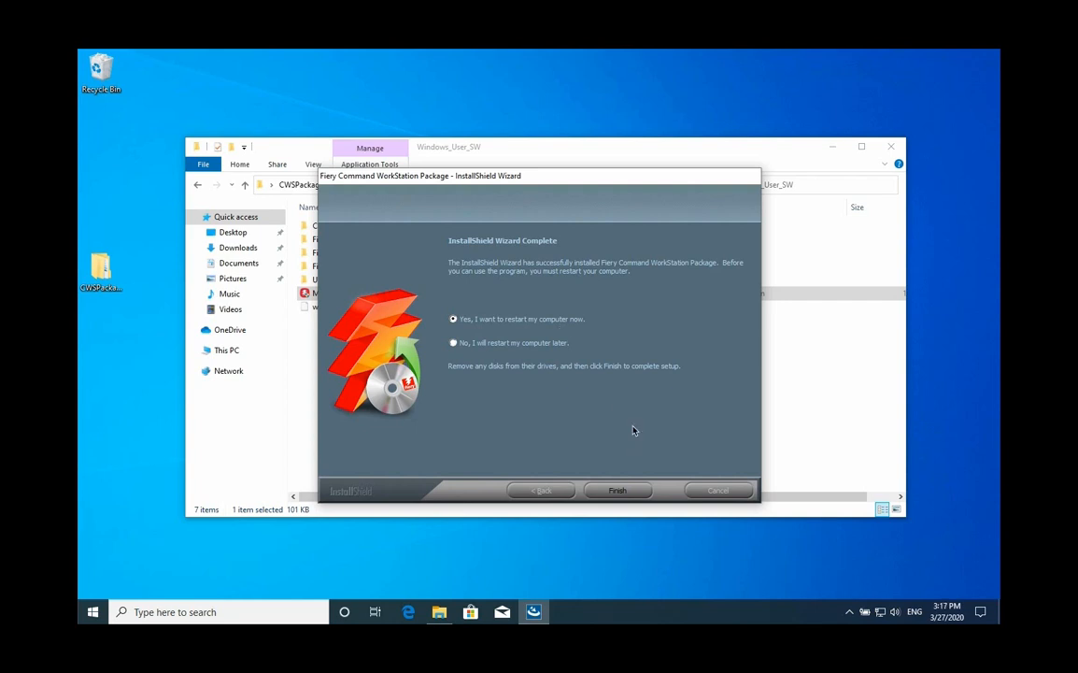
pyautogui.moveTo(728, 448)
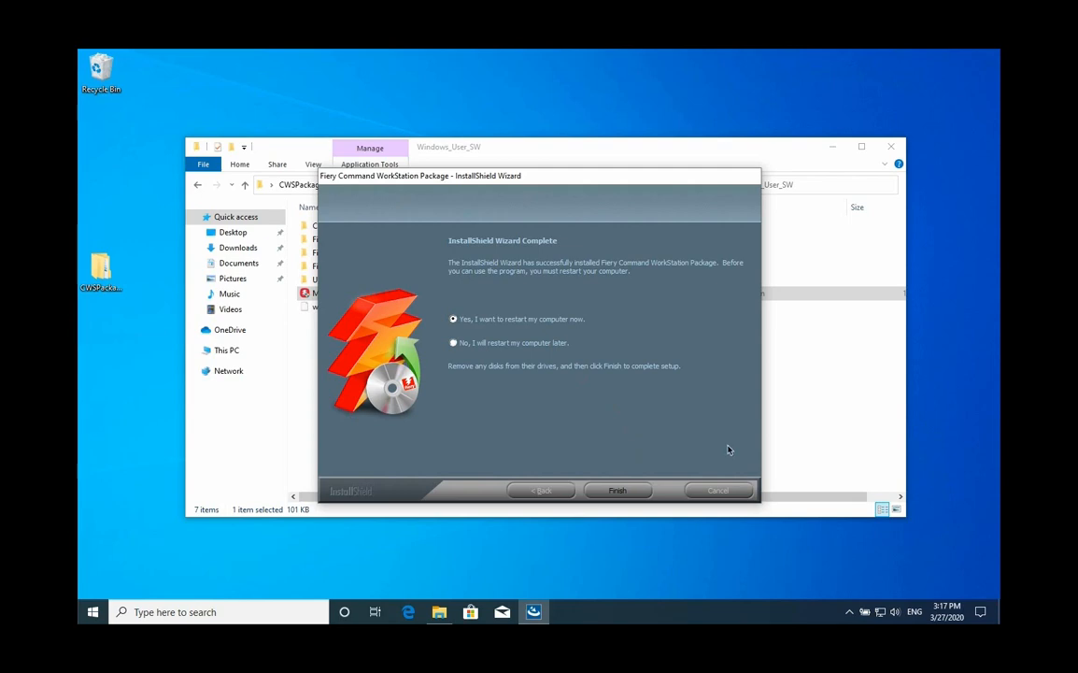
pyautogui.moveTo(672, 445)
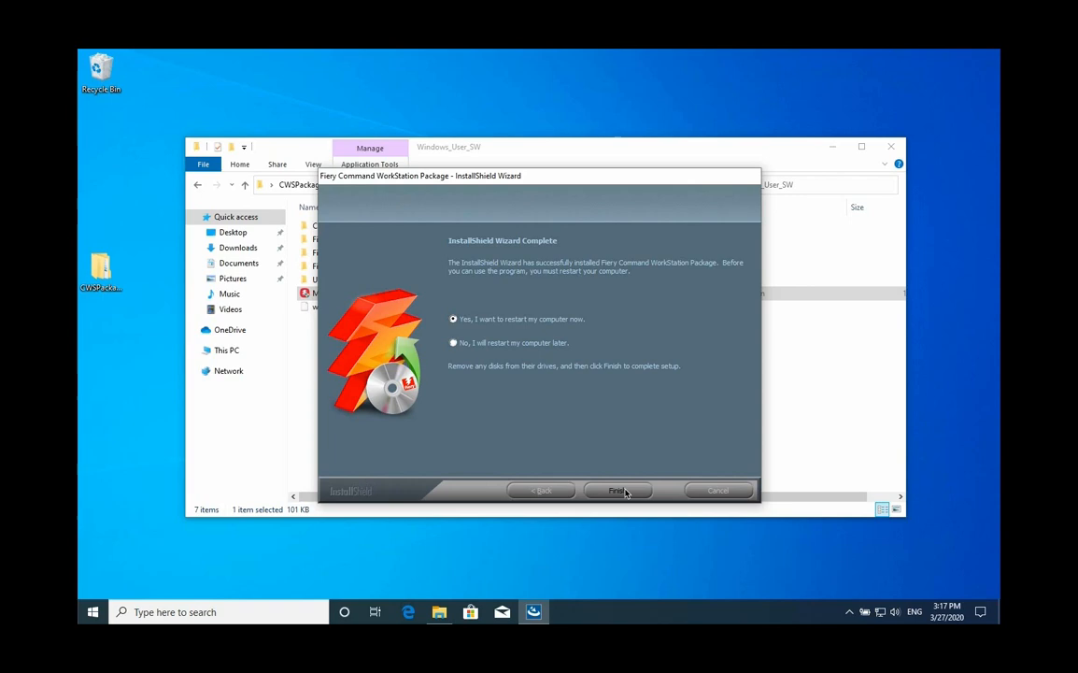
pyautogui.click(616, 490)
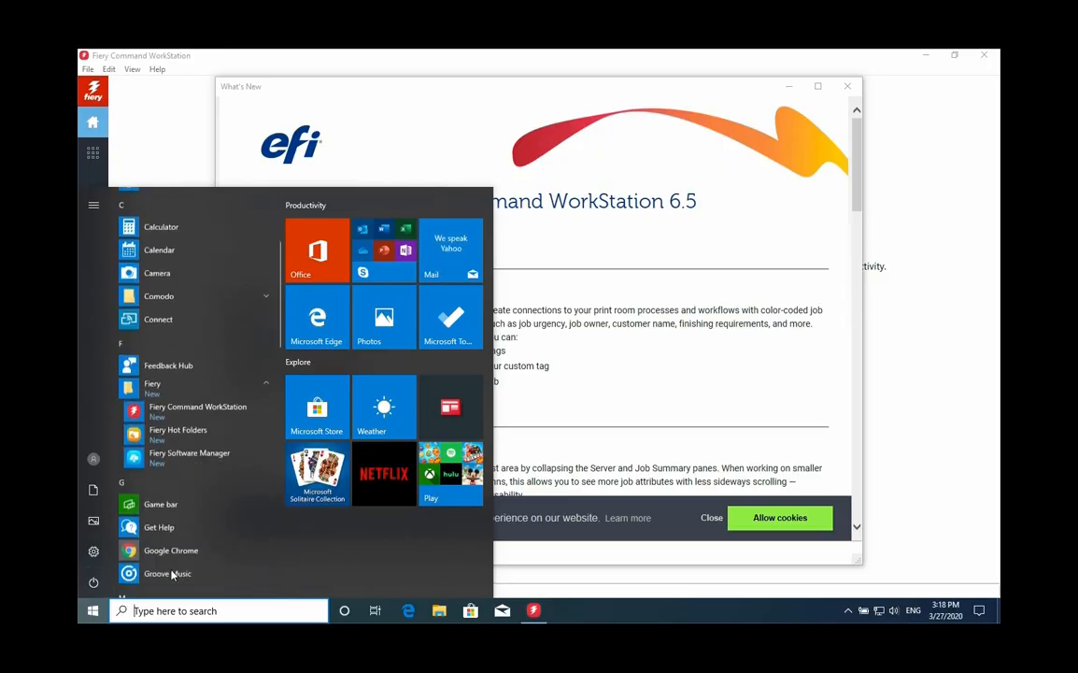
# Launch Fiery Software Manager from Start and reach the UAC admin credentials prompt with details shown.
pyautogui.click(189, 456)
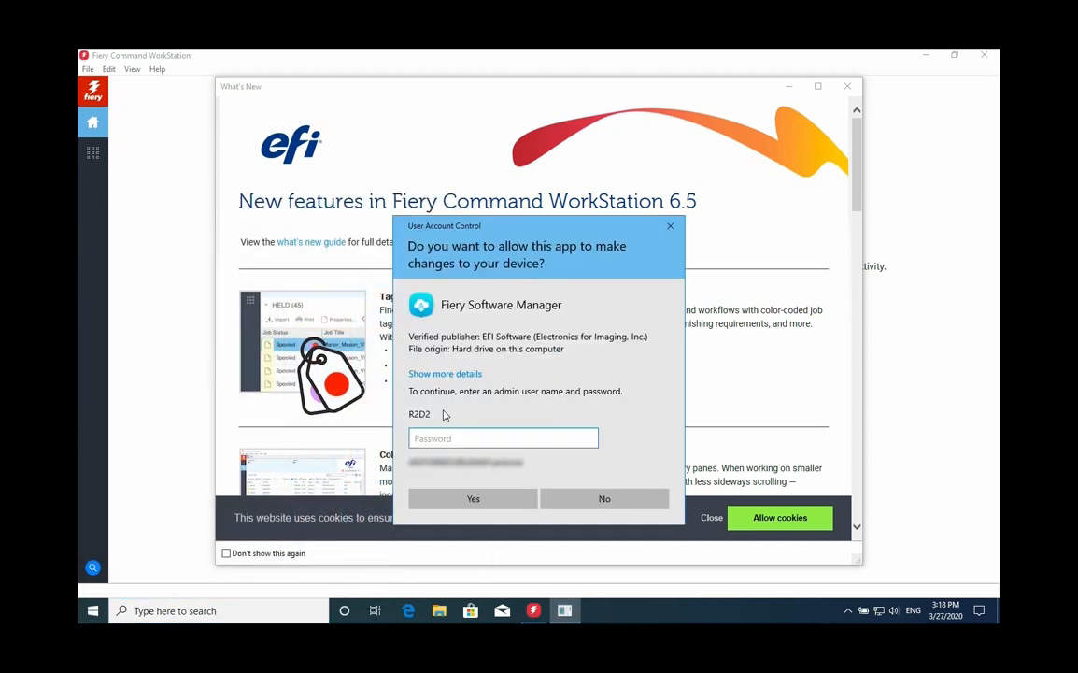
pyautogui.click(503, 437)
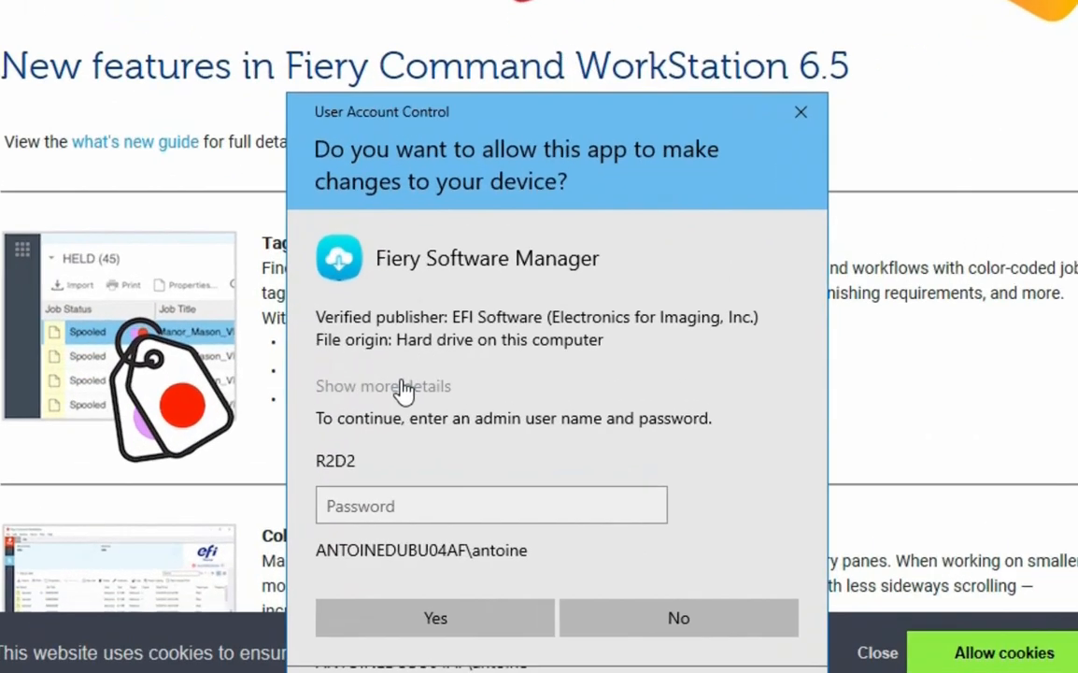
pyautogui.click(383, 385)
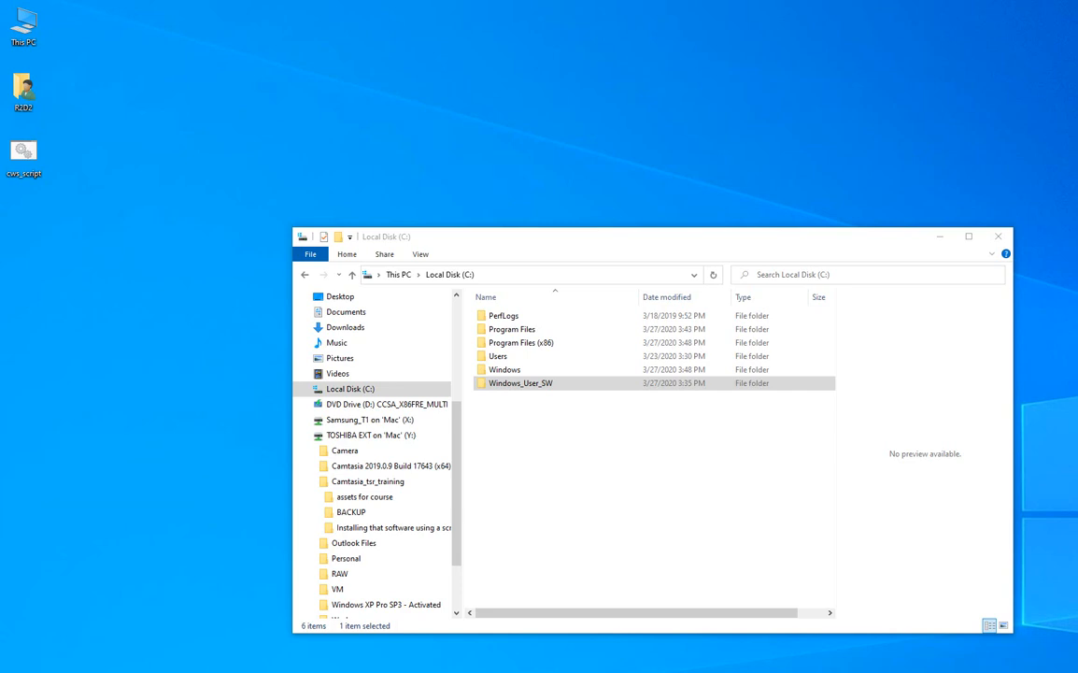
# Enter the Windows_User_SW folder on Local Disk (C:) to list the installer files.
pyautogui.click(520, 384)
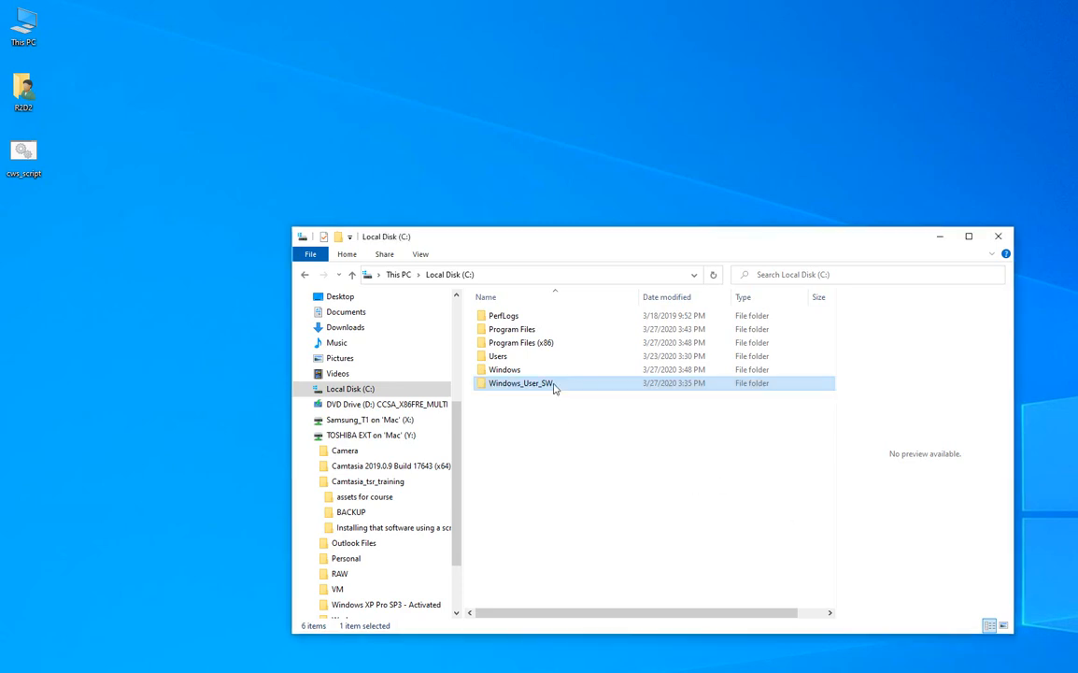
pyautogui.doubleClick(519, 383)
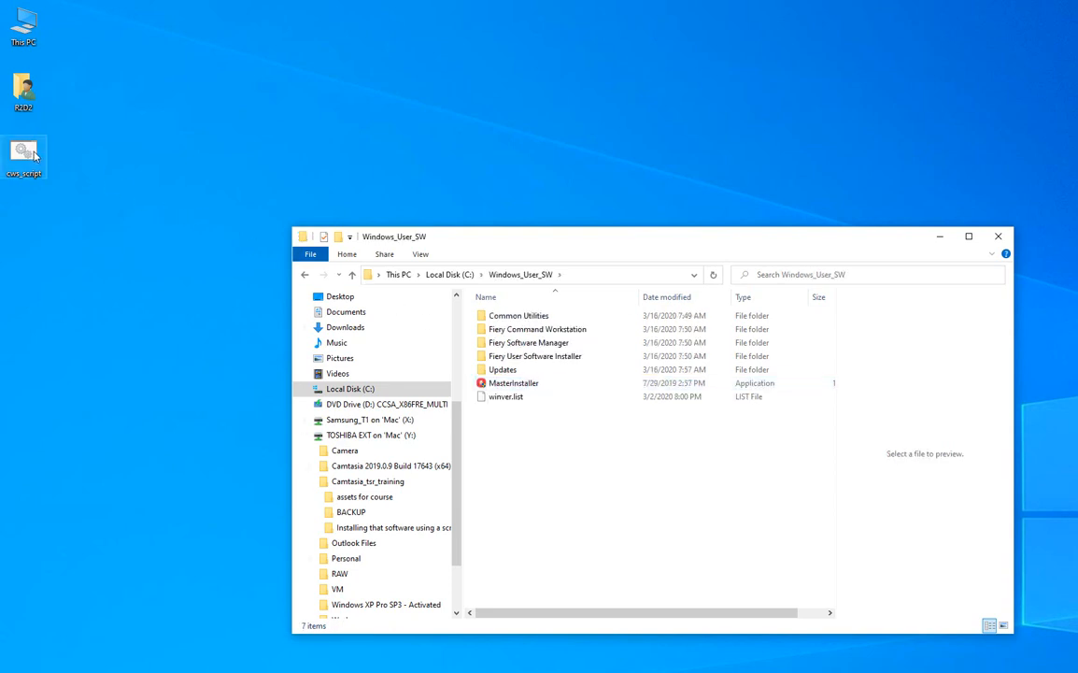
pyautogui.moveTo(22, 153)
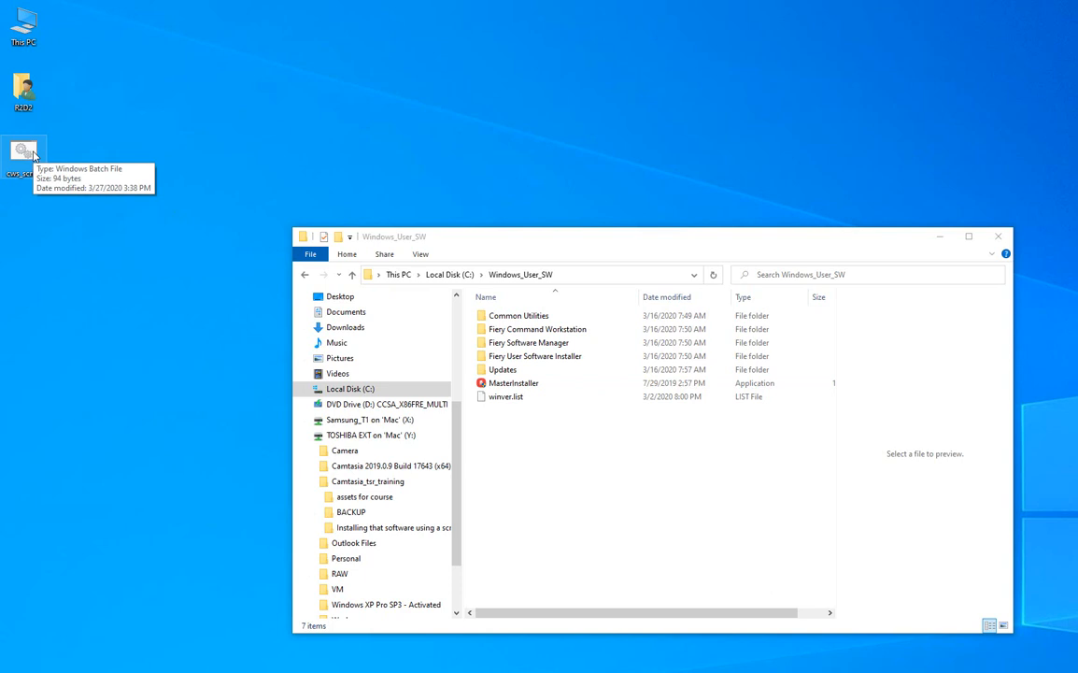